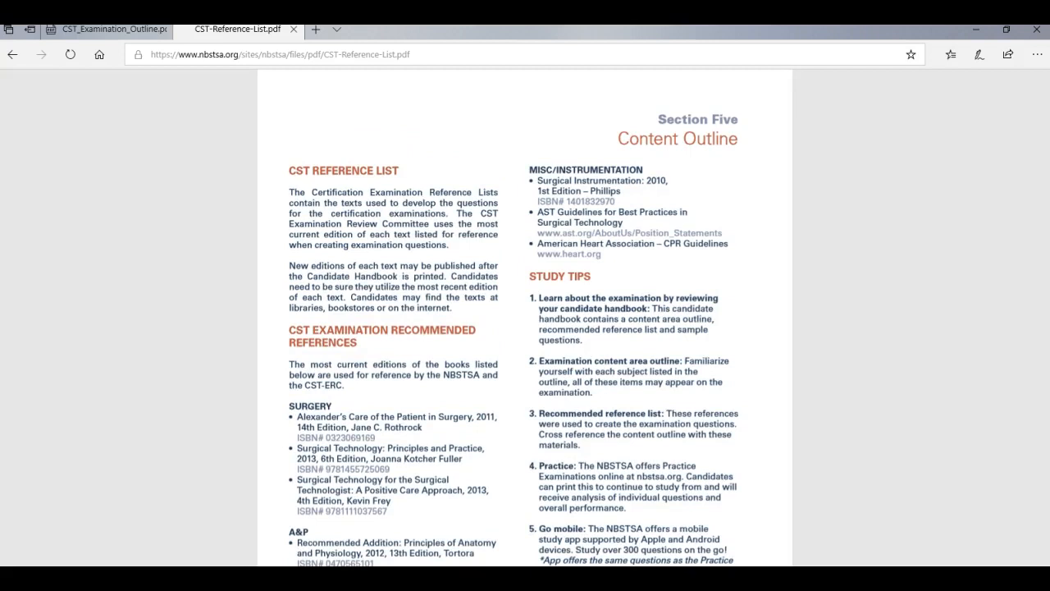
Step: Show the Content Outline's Section Five Peri-Operative Care and Intra-Operative Procedures items on page 10
left_click(105, 30)
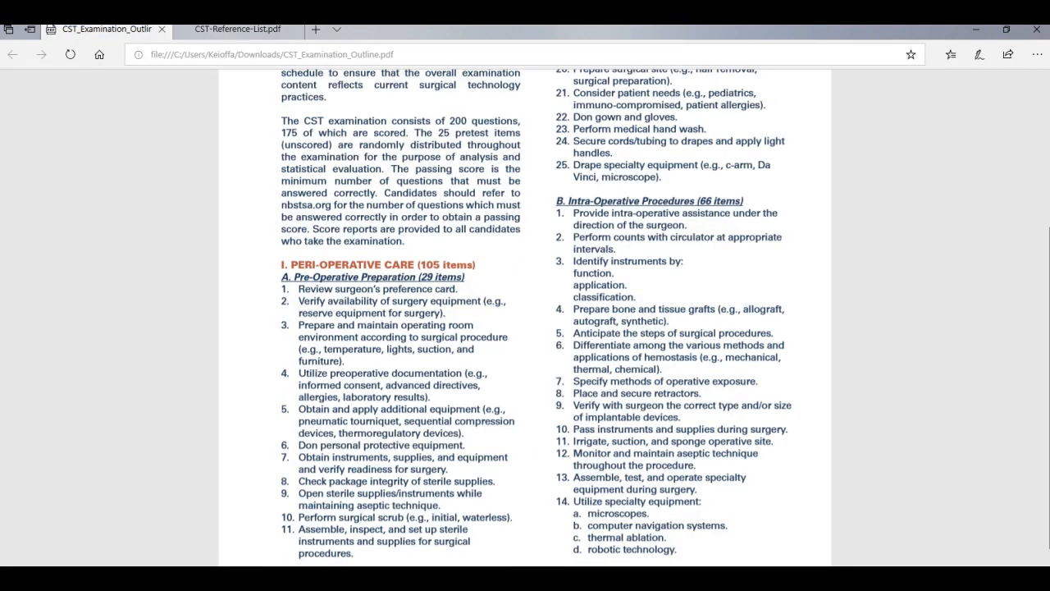
scroll("down", 3)
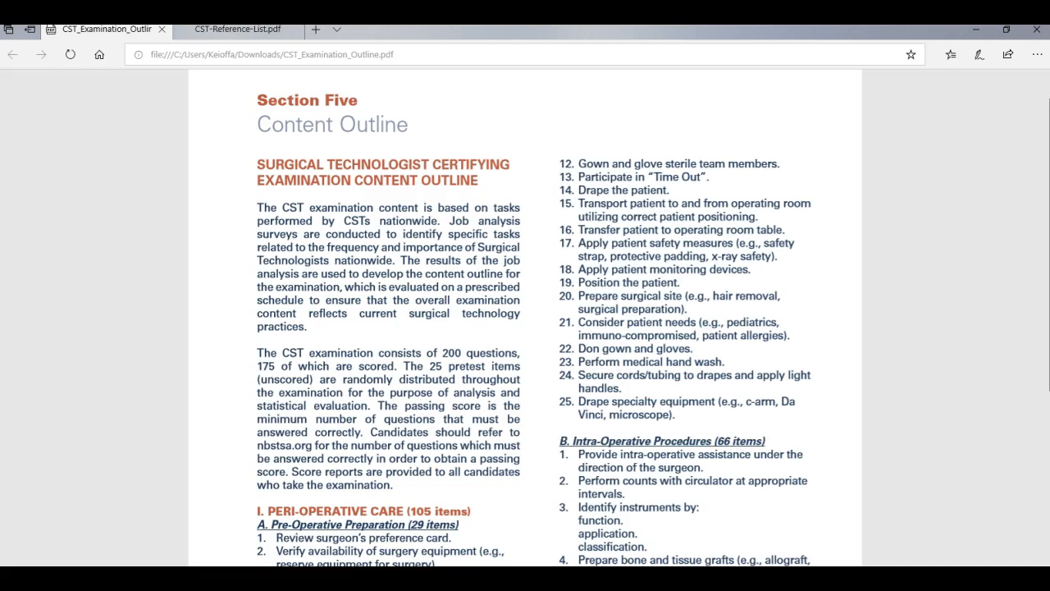
scroll("down", 3)
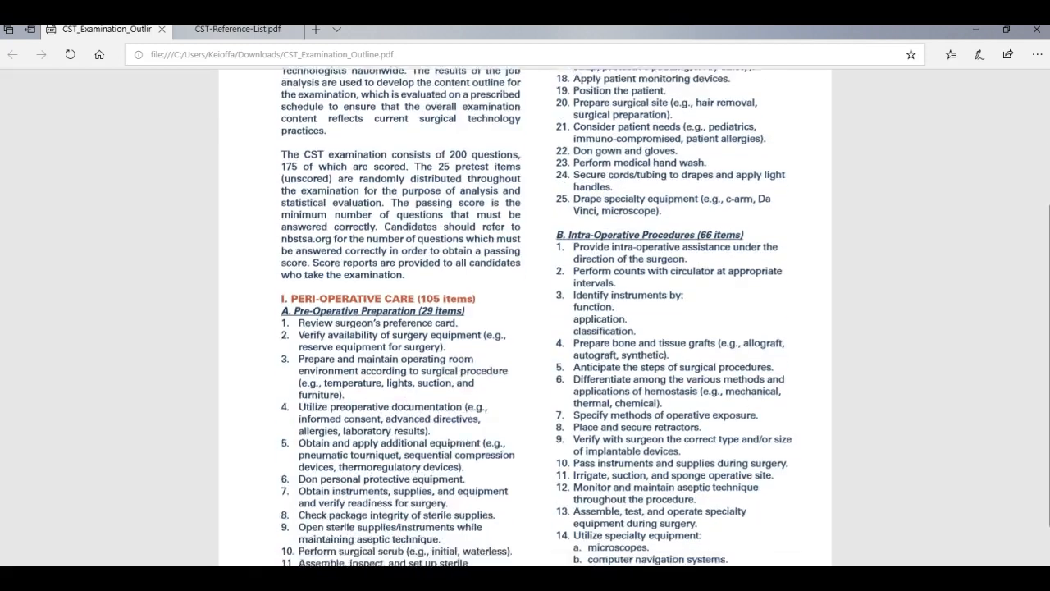
scroll("down", 3)
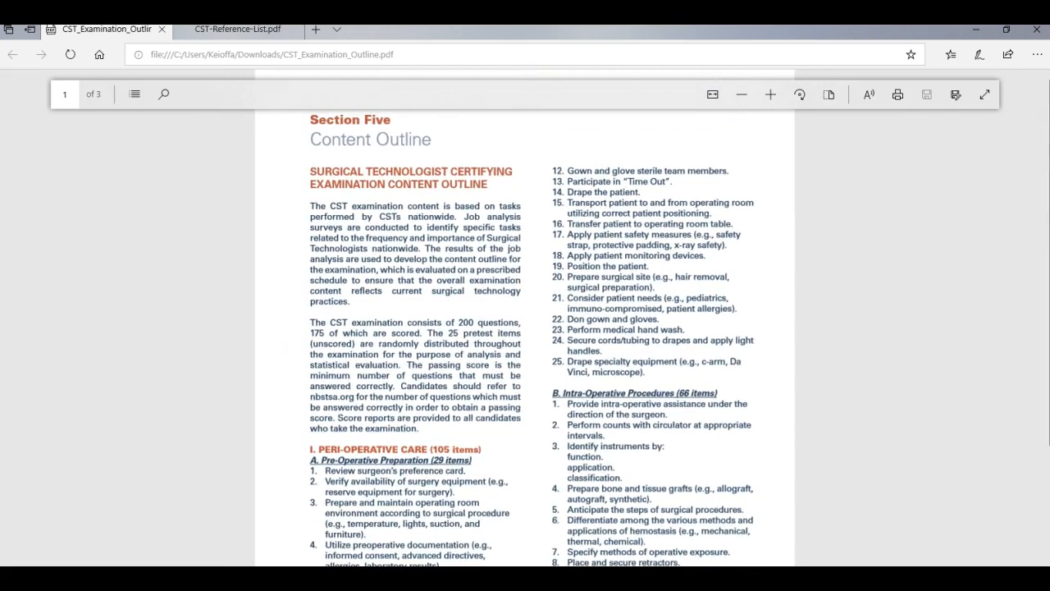
scroll("down", 3)
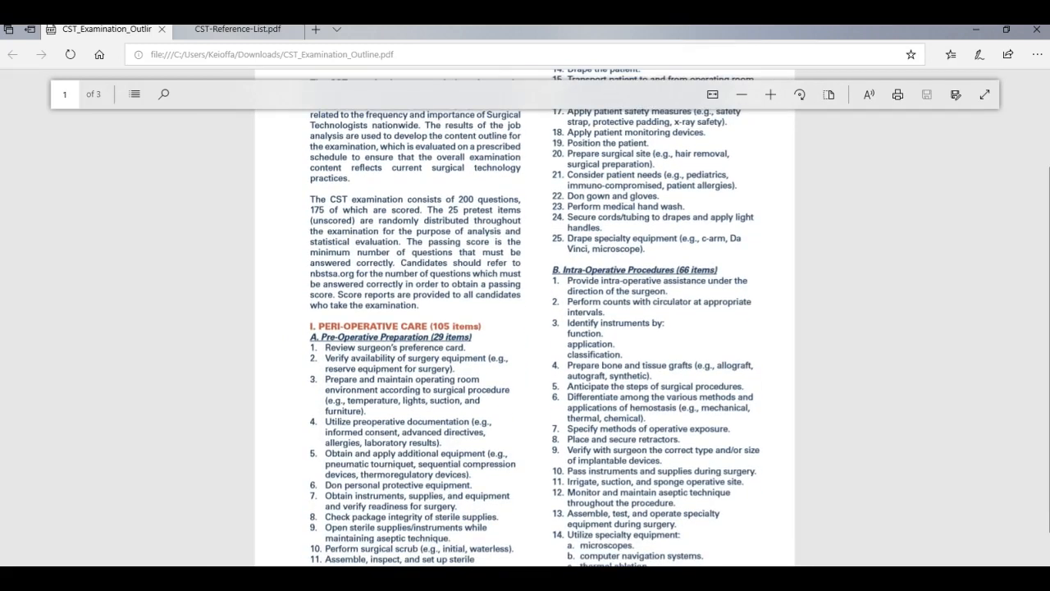
scroll("down", 3)
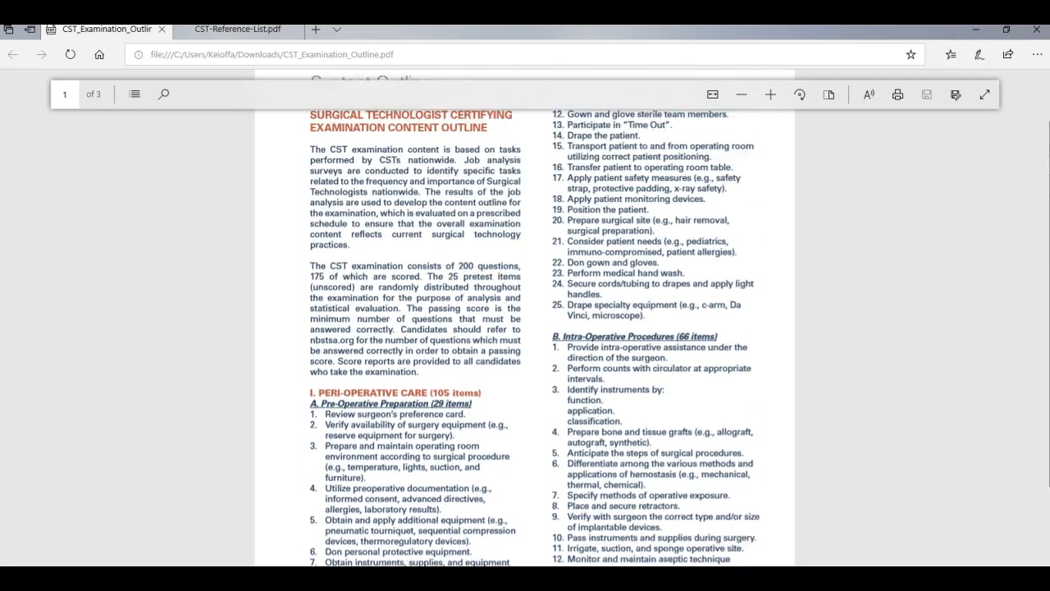
scroll("down", 3)
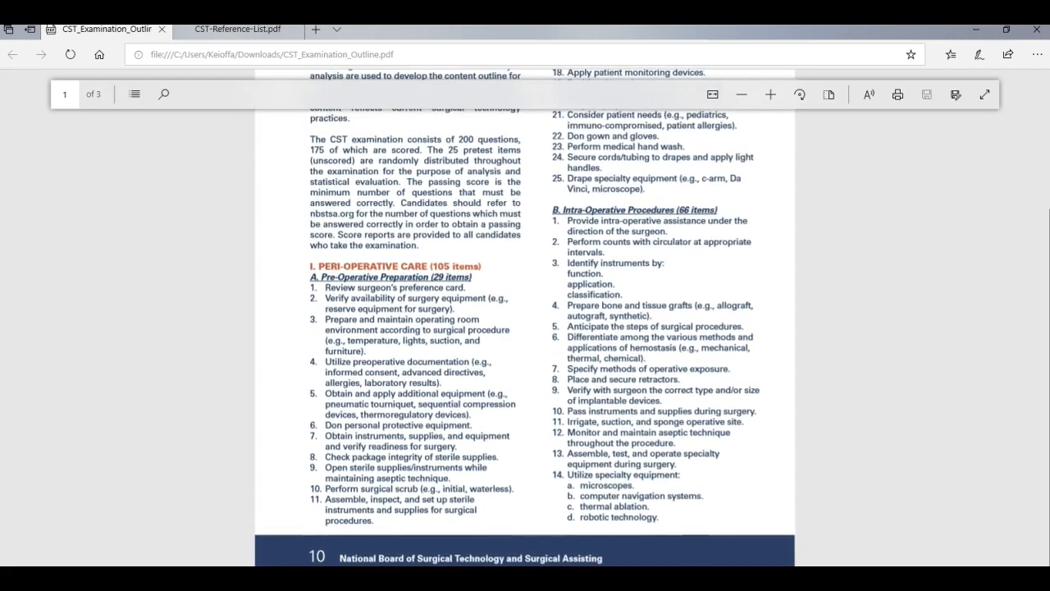
scroll("down", 3)
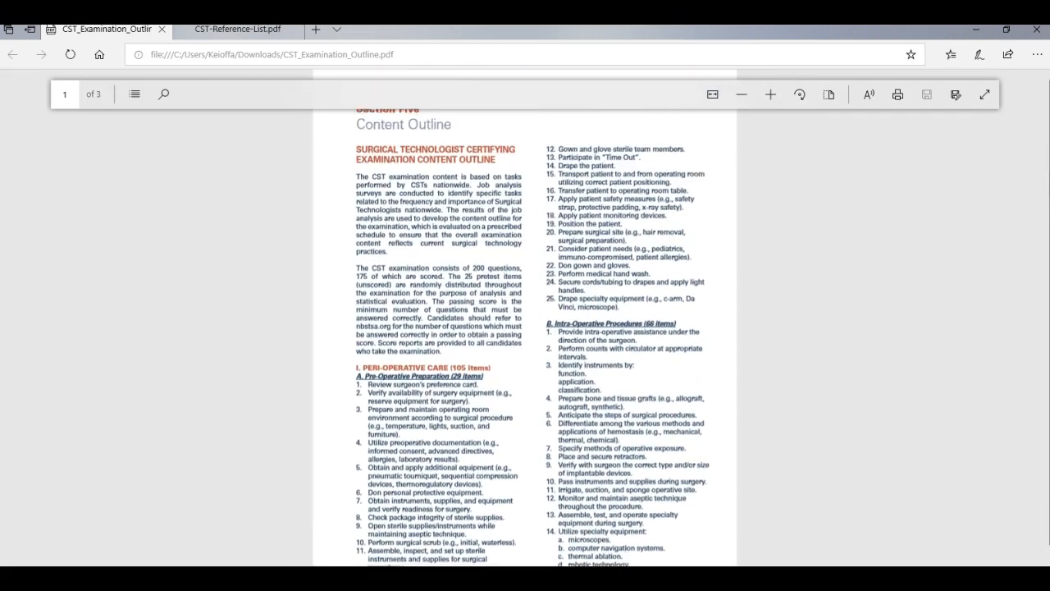
scroll("down", 3)
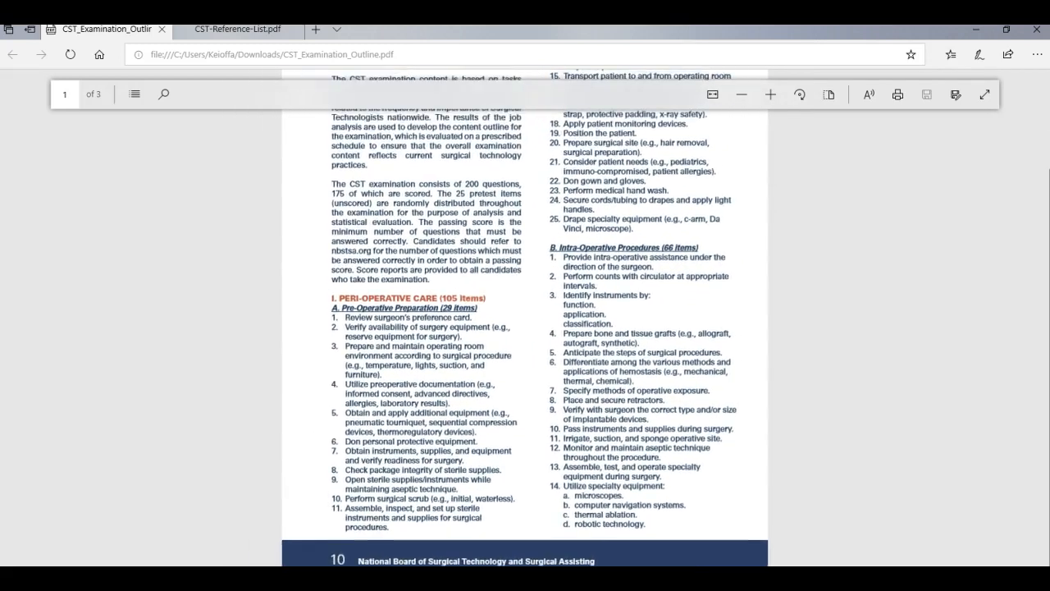
double_click(367, 270)
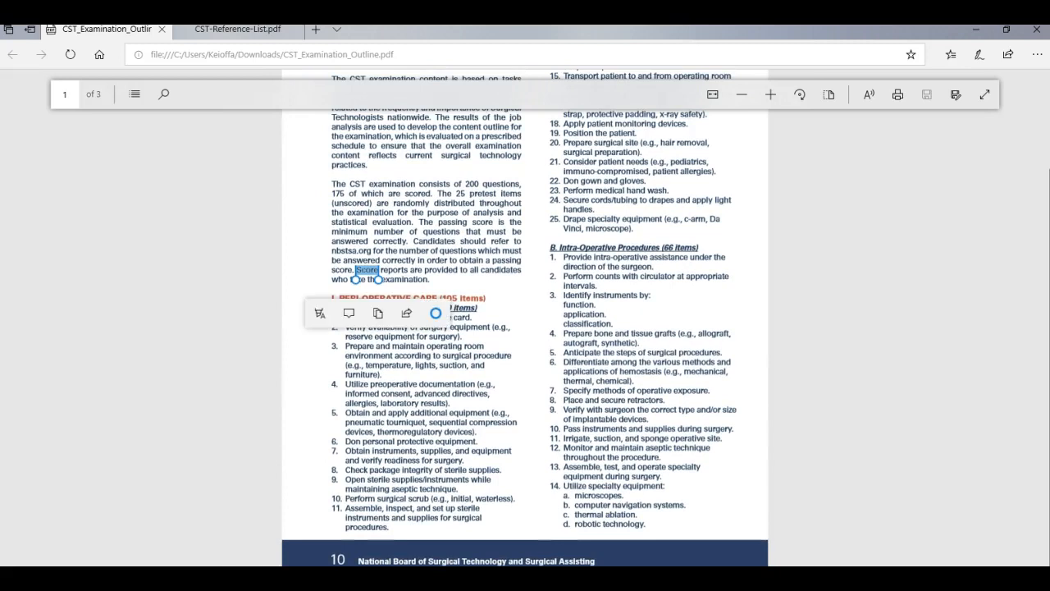
mouse_move(531, 335)
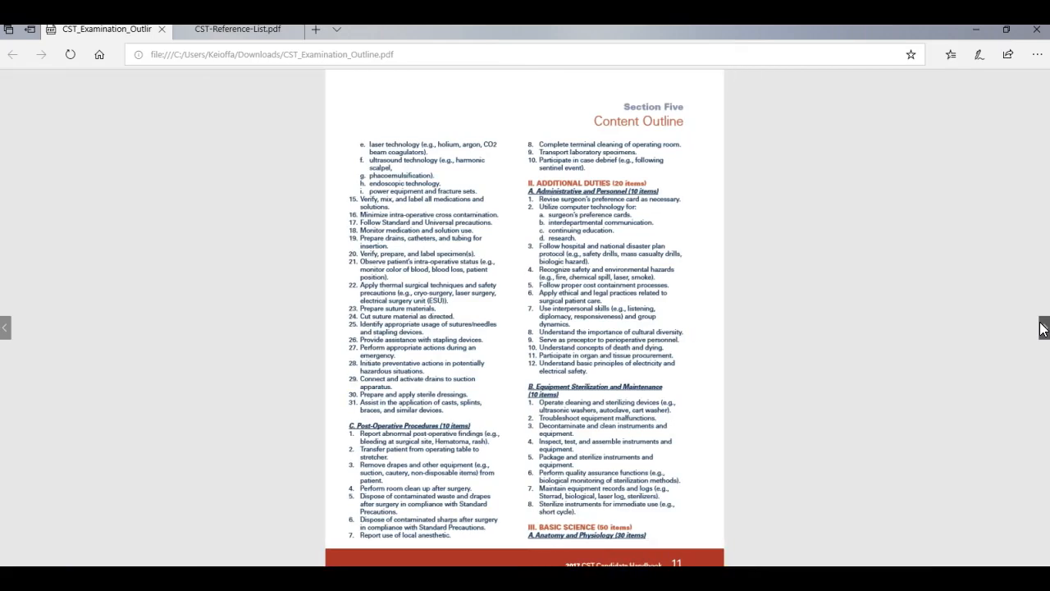
scroll("down", 3)
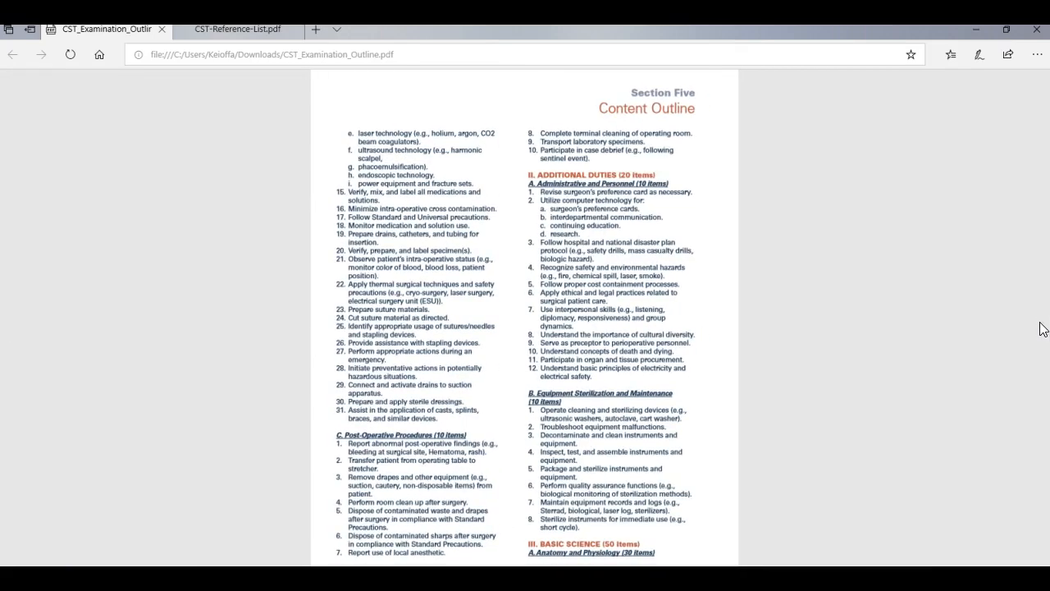
scroll("down", 3)
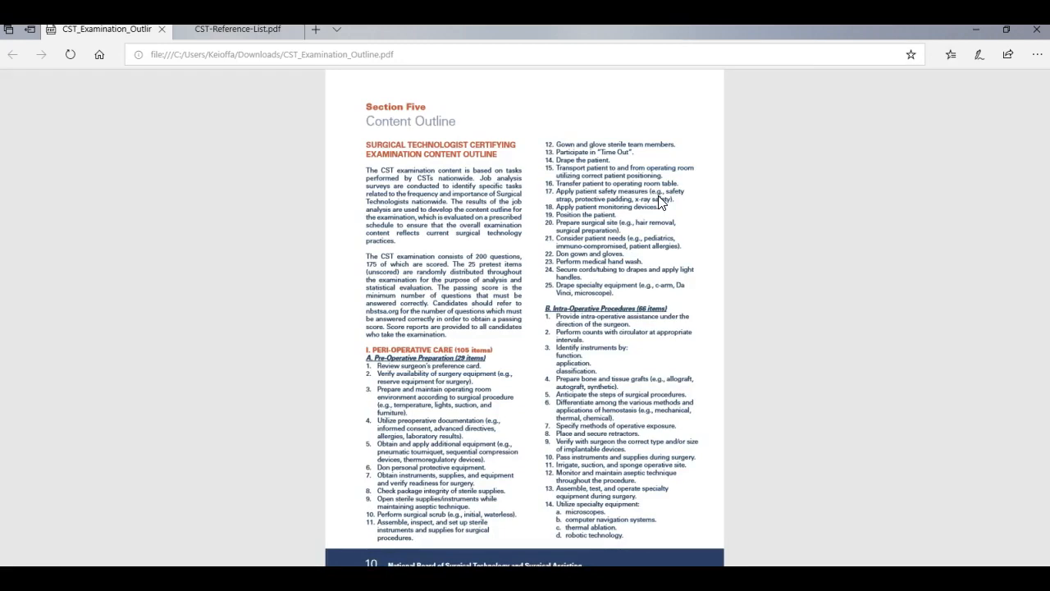
scroll("down", 3)
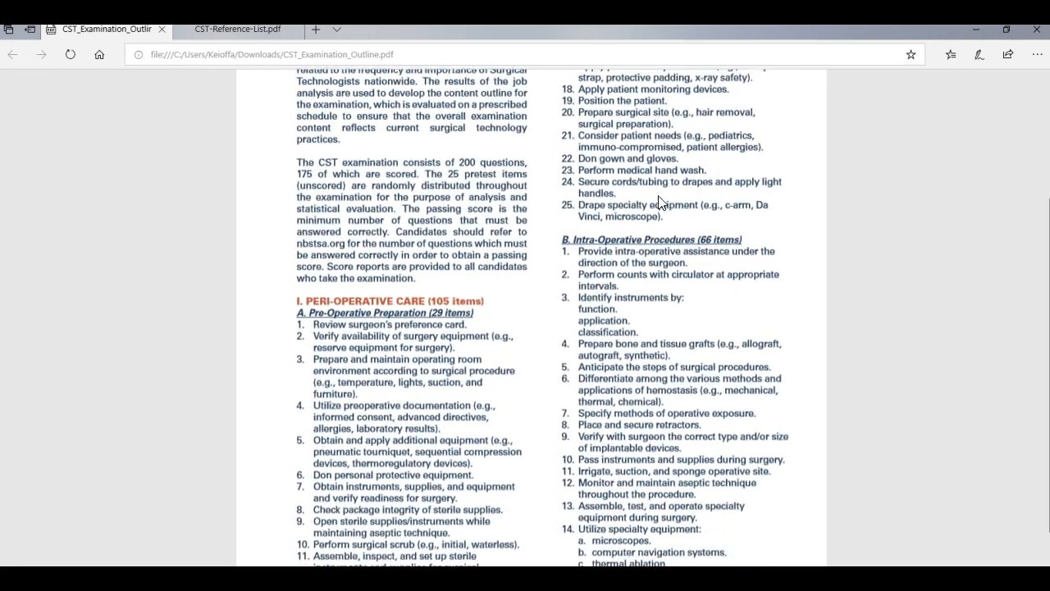
scroll("down", 3)
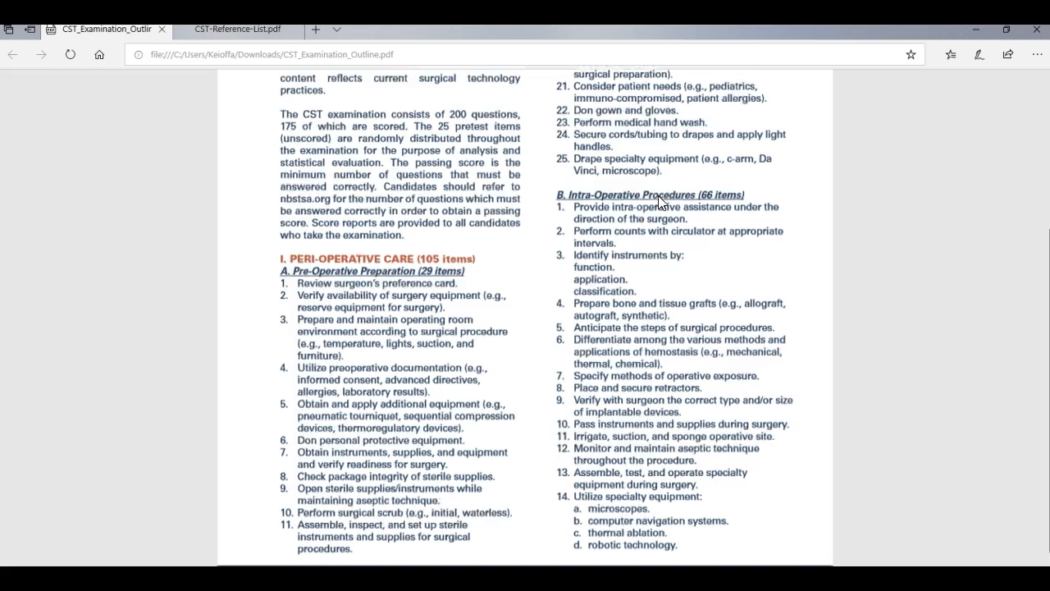
scroll("down", 3)
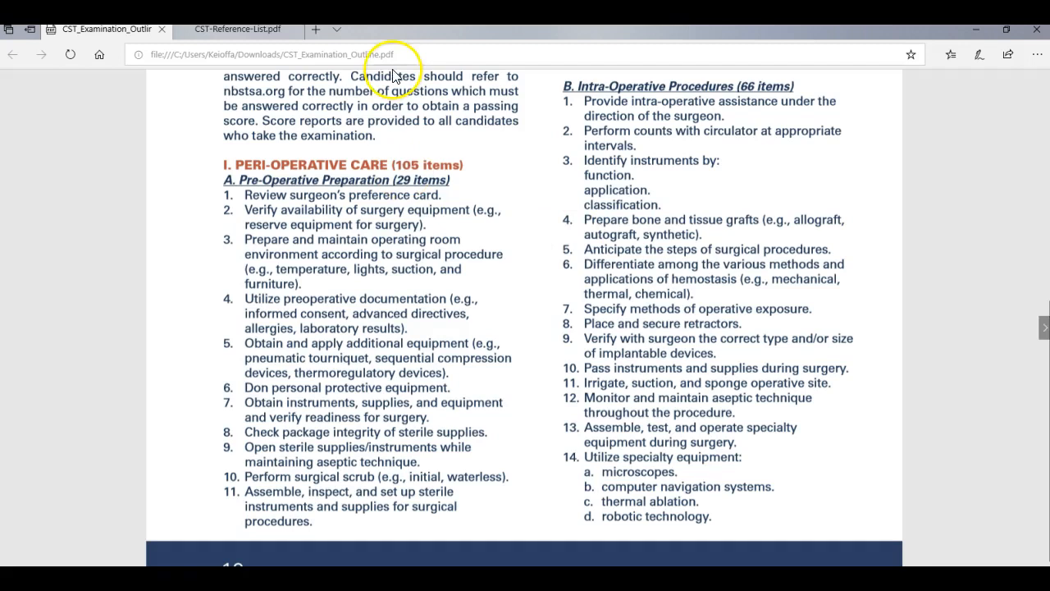
Step: Show the Reference List's recommended Surgery, A&P and Pharmacology texts alongside the study tips
left_click(236, 29)
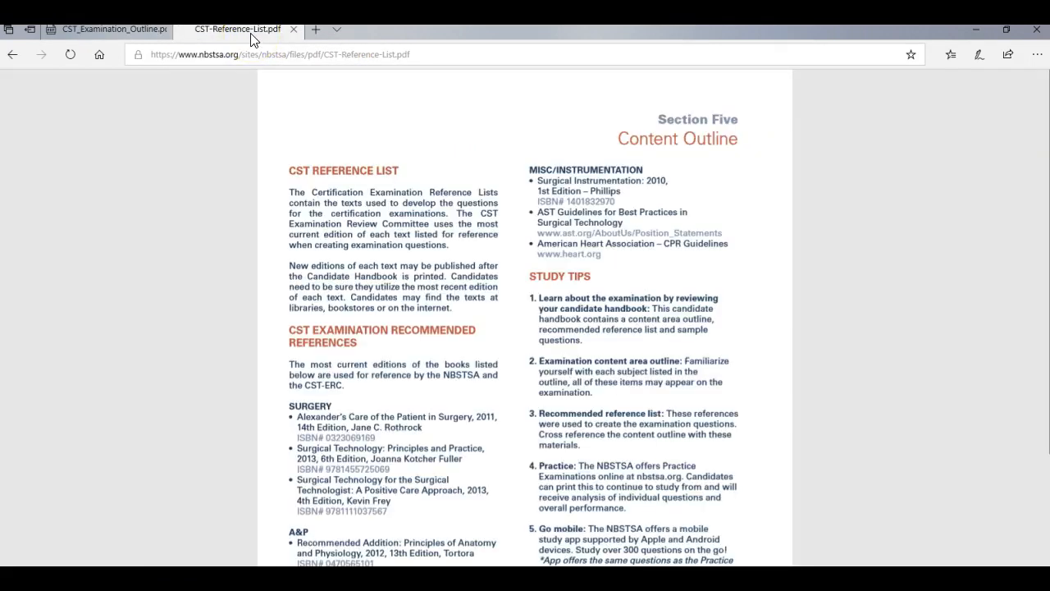
scroll("down", 3)
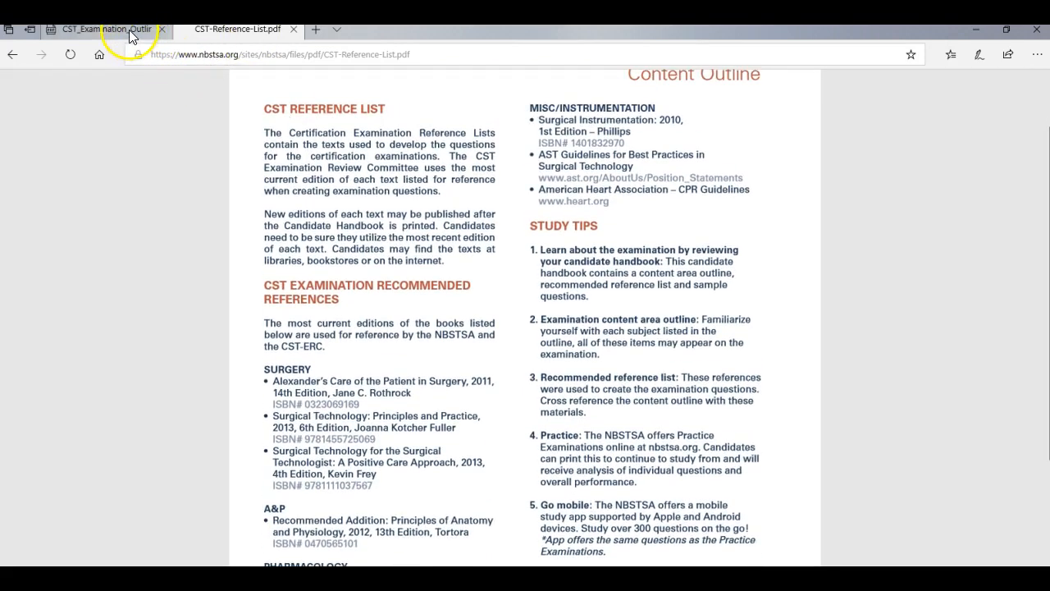
left_click(105, 28)
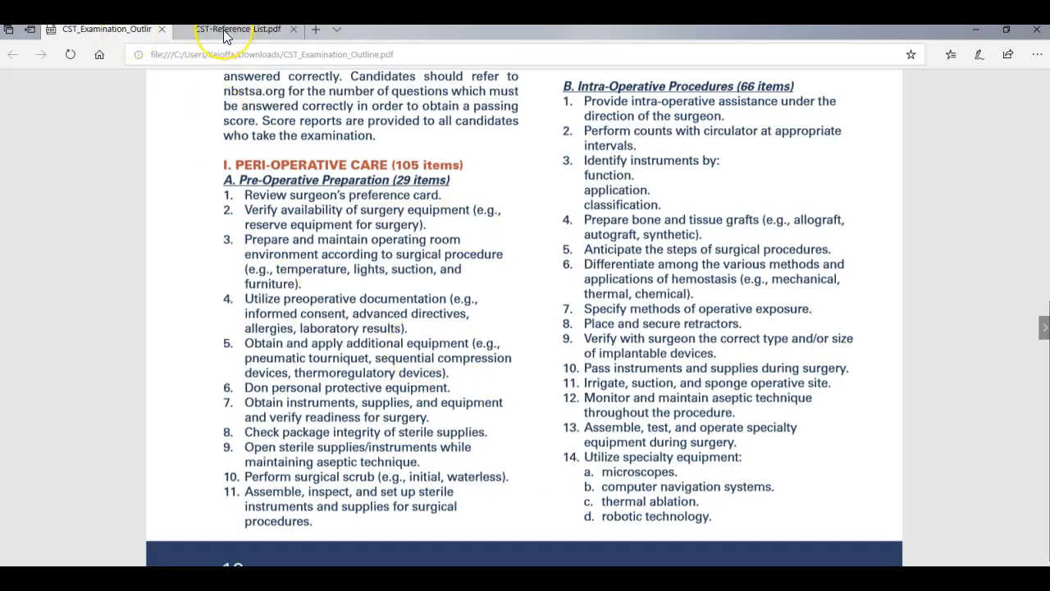
left_click(237, 29)
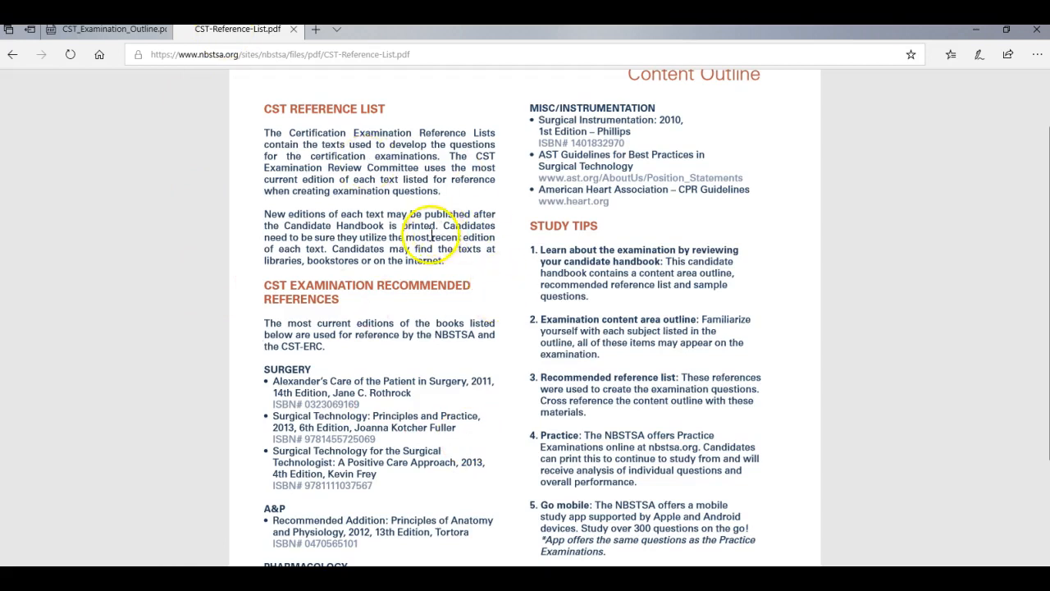
mouse_move(420, 324)
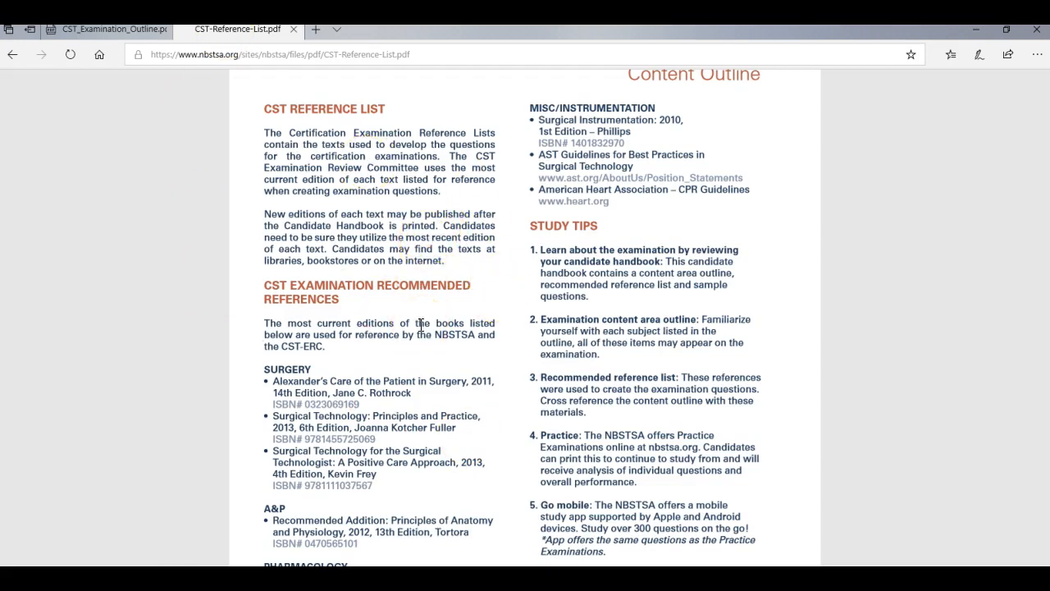
scroll("down", 3)
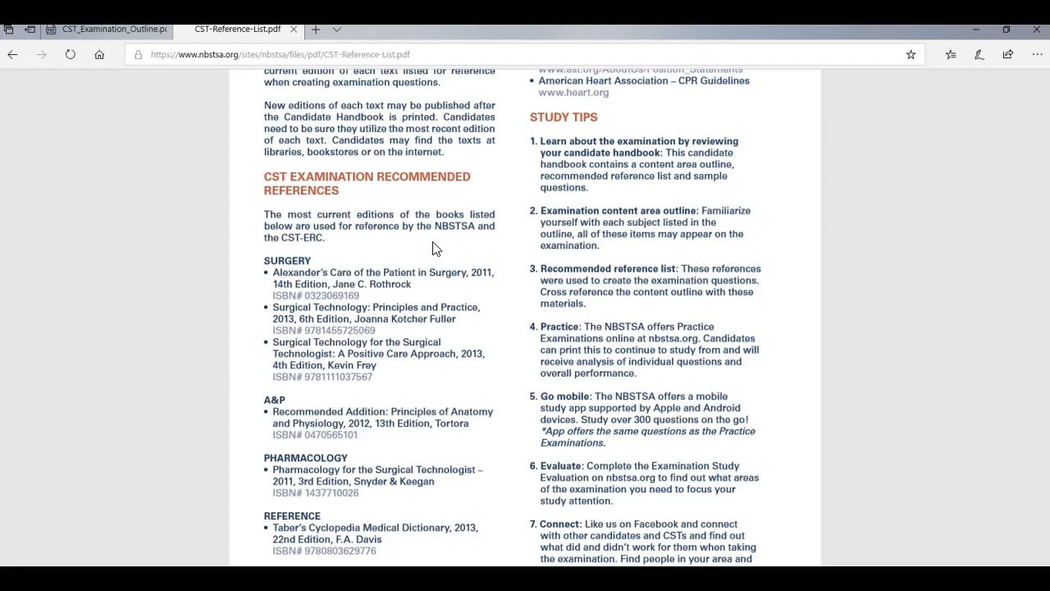
left_click(246, 254)
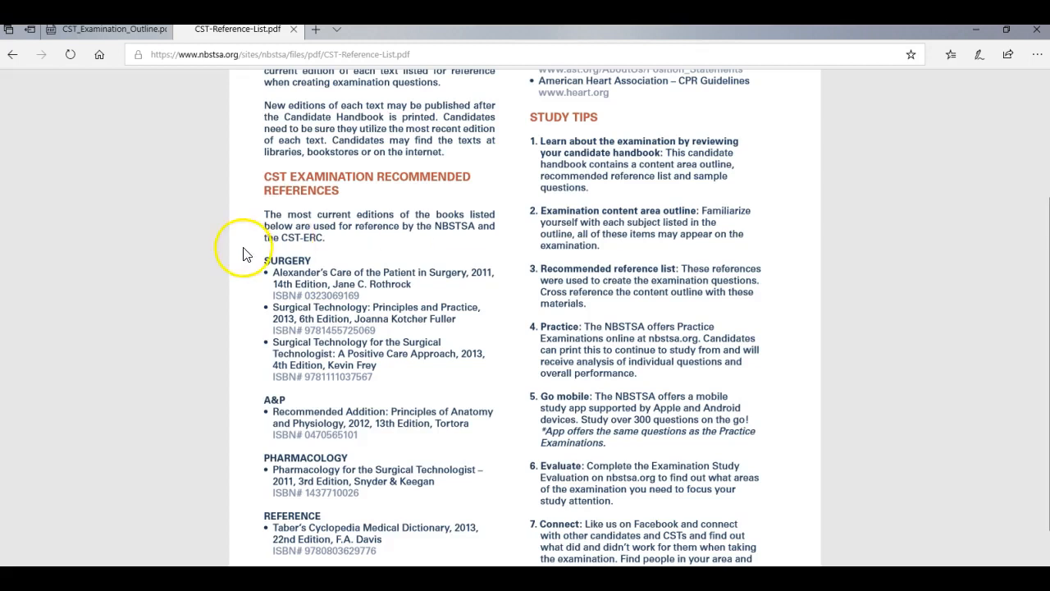
mouse_move(403, 272)
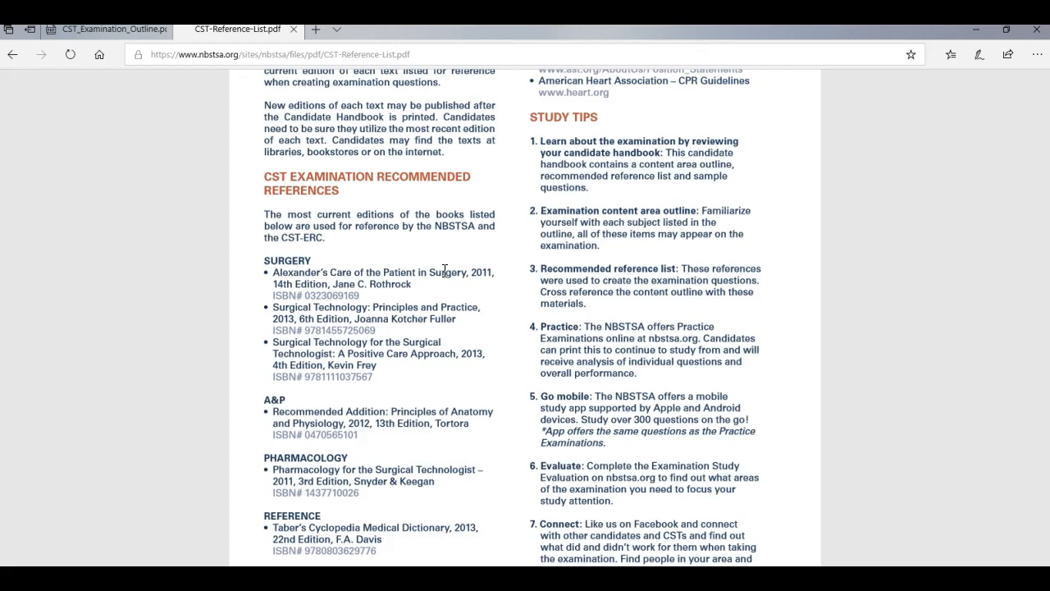
mouse_move(36, 303)
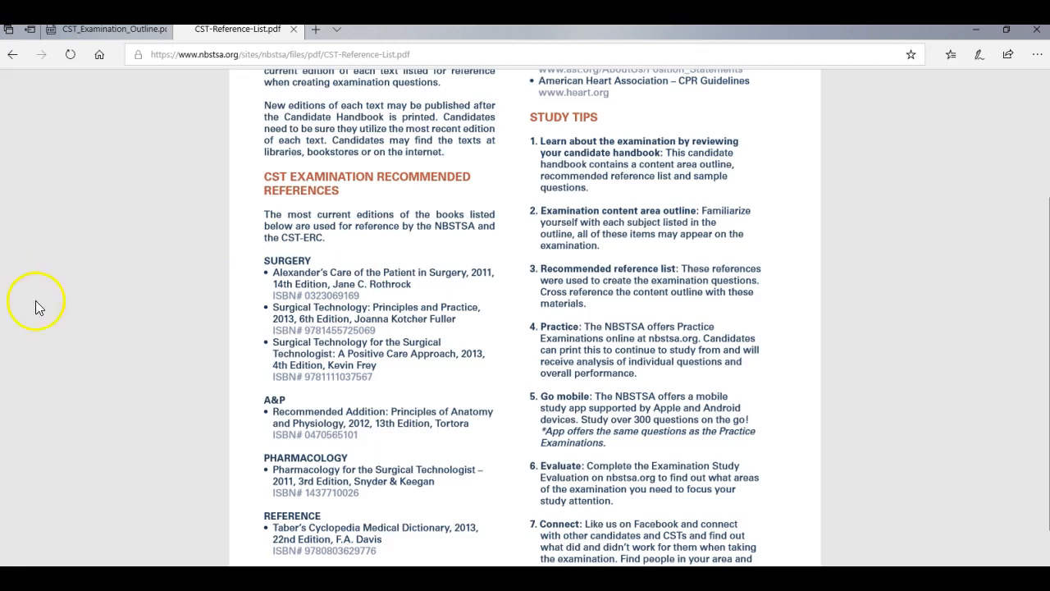
mouse_move(522, 433)
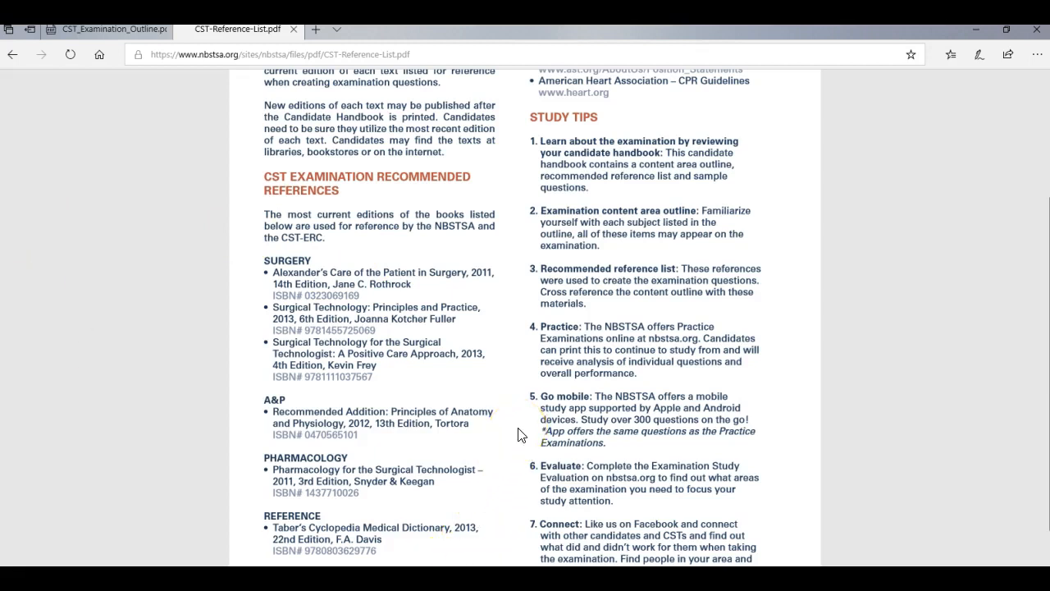
mouse_move(795, 413)
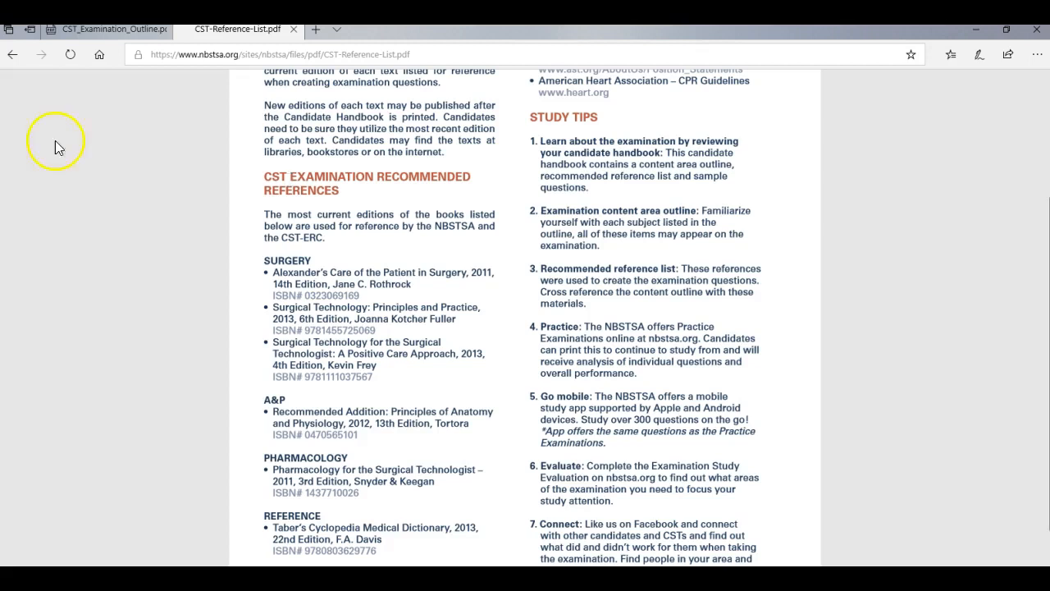
mouse_move(597, 405)
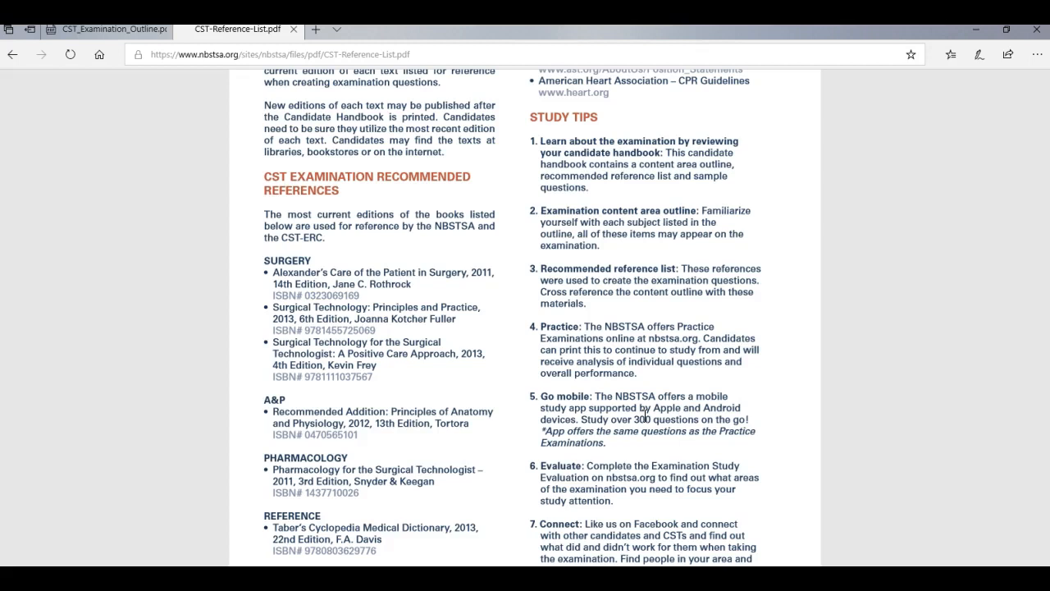
mouse_move(98, 54)
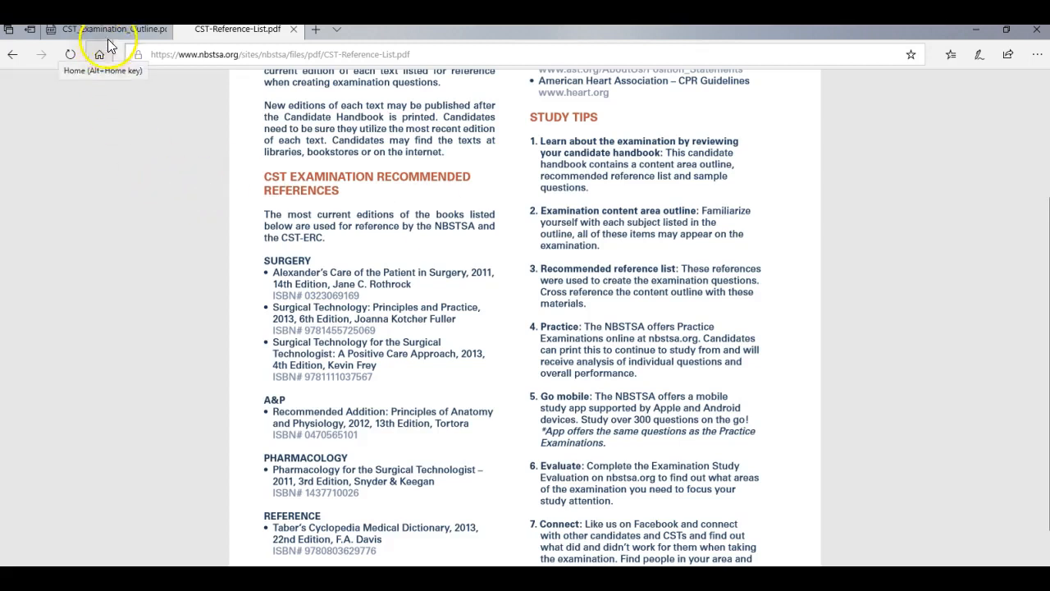
Step: Return to the Content Outline's Pre-Operative Preparation and Intra-Operative Procedures item lists after a glance at the Reference List
left_click(99, 29)
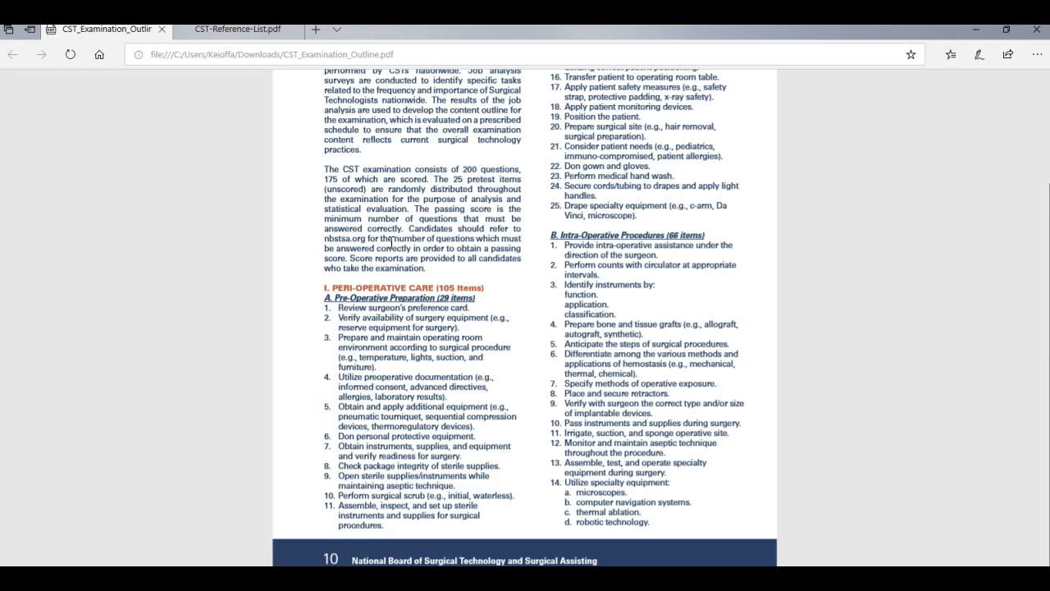
scroll("down", 3)
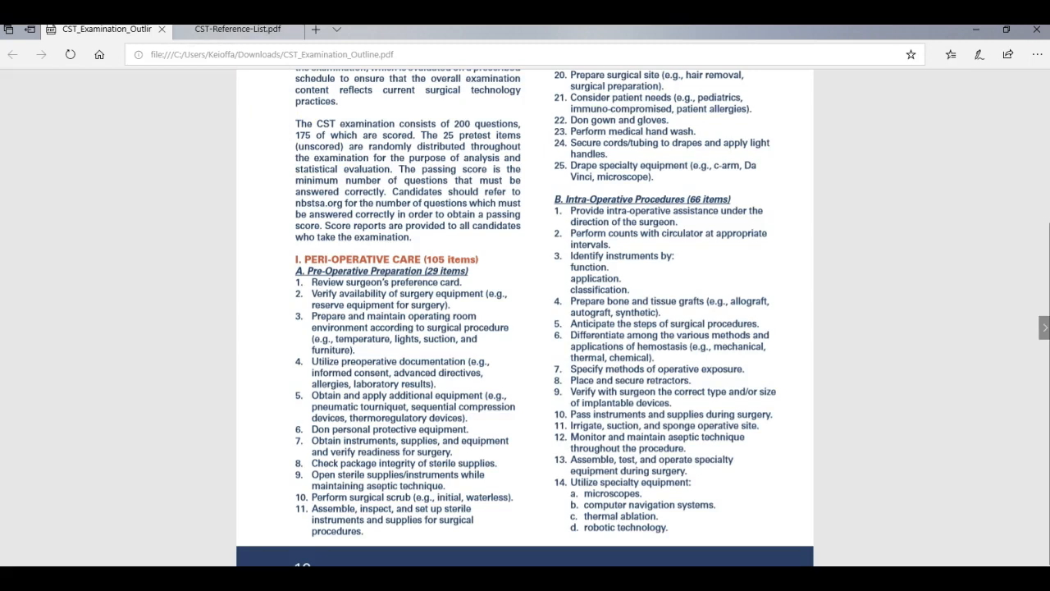
left_click(238, 29)
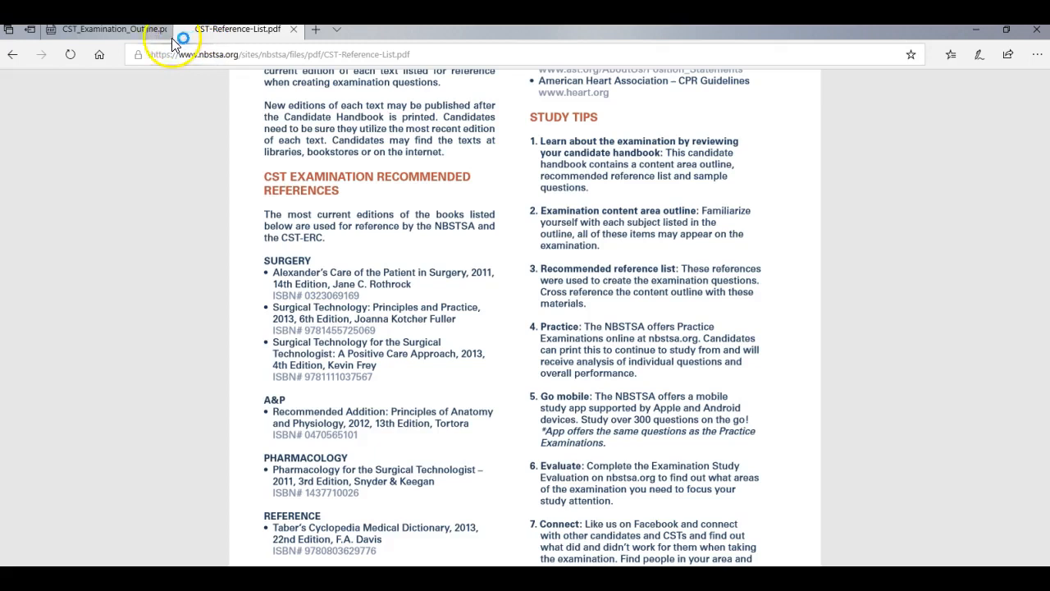
left_click(98, 30)
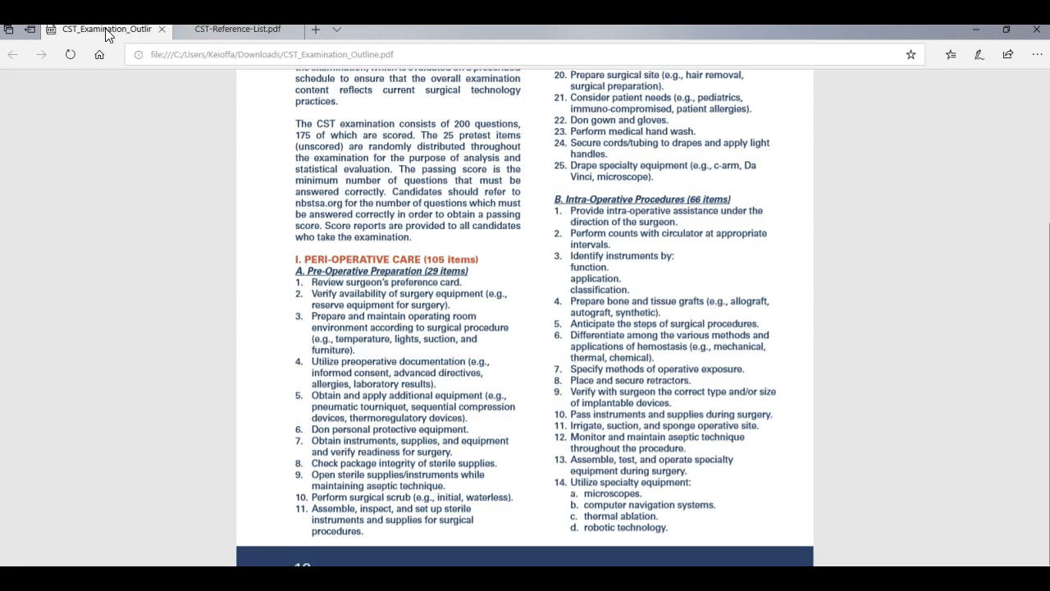
Step: Read further down the Content Outline, then return to the Reference List's recommended texts and study tips
scroll("down", 3)
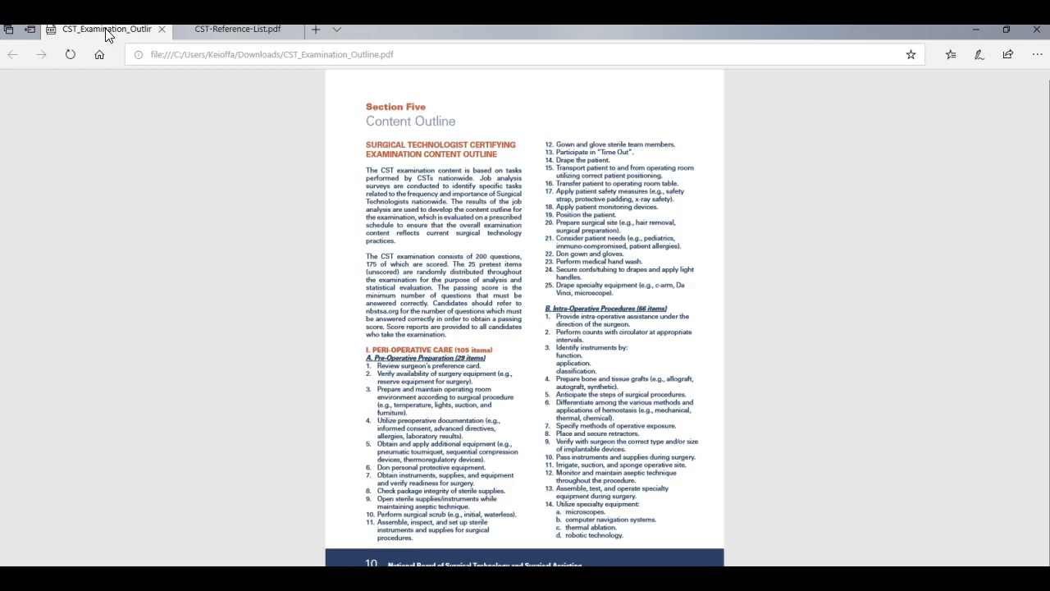
scroll("down", 3)
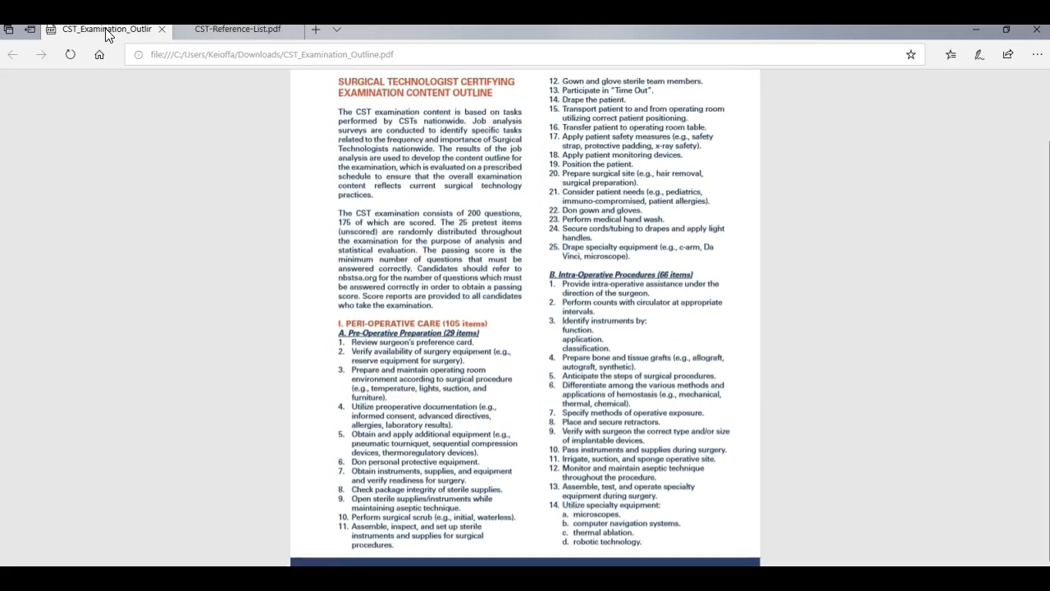
scroll("down", 3)
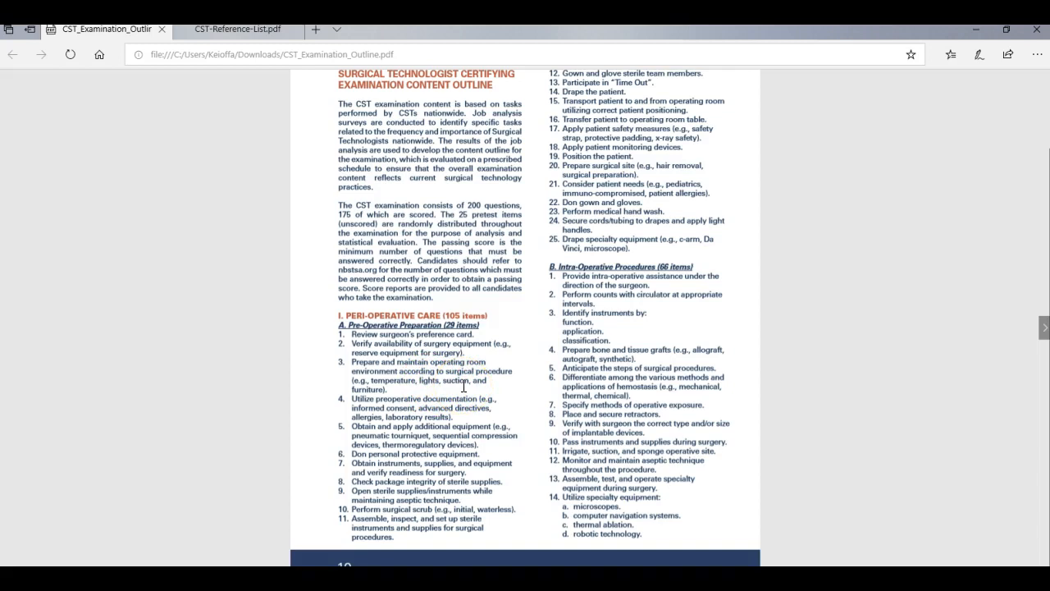
mouse_move(465, 394)
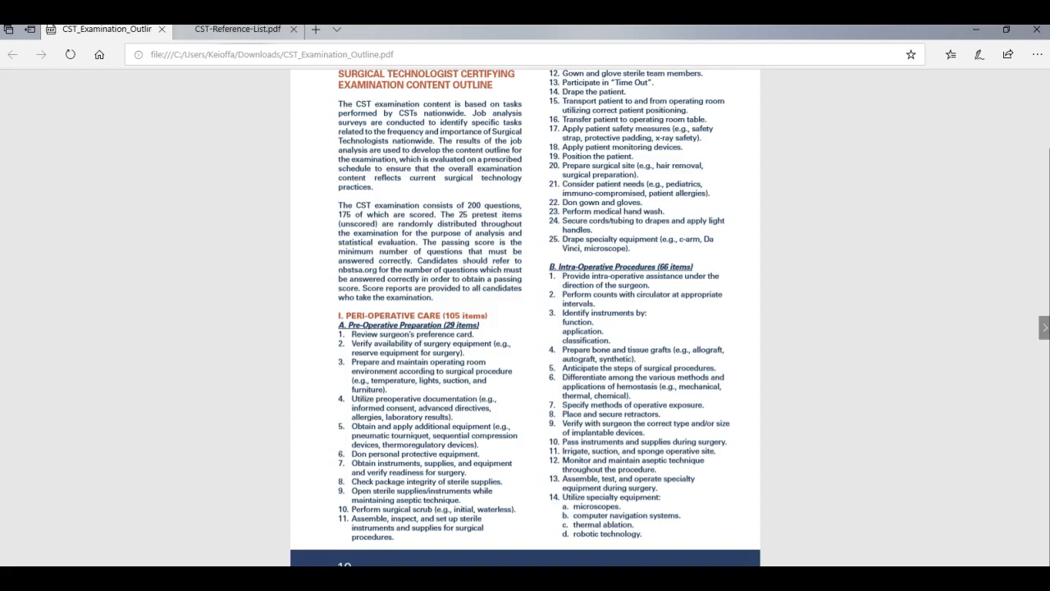
left_click(238, 29)
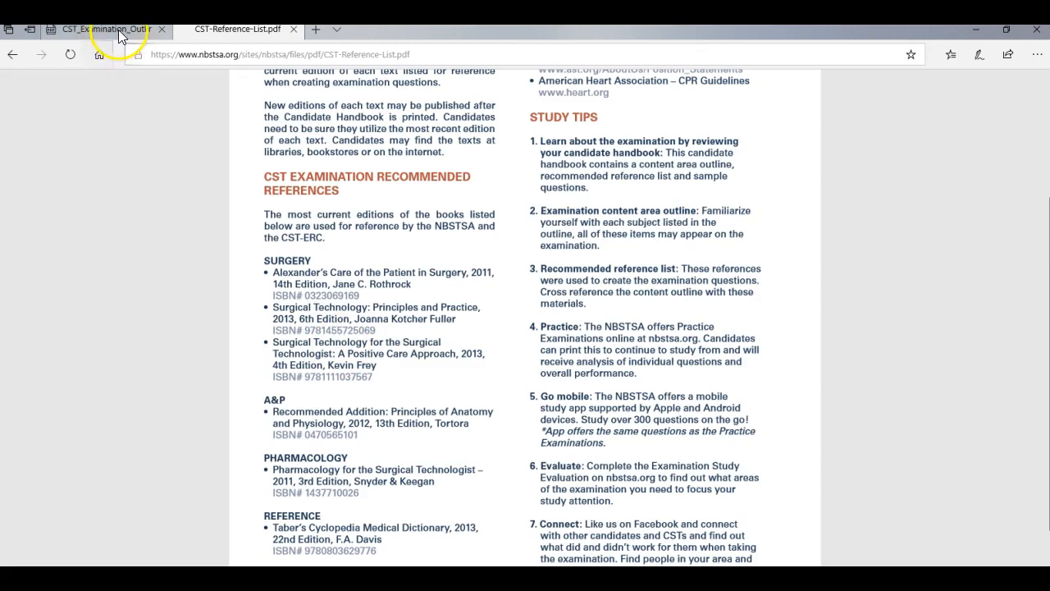
left_click(98, 30)
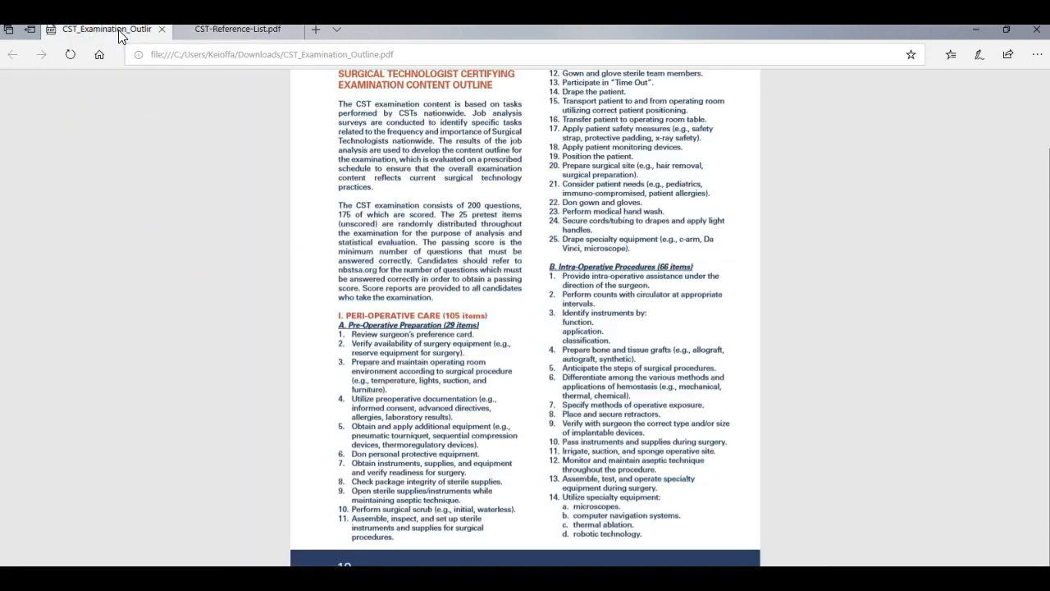
mouse_move(259, 196)
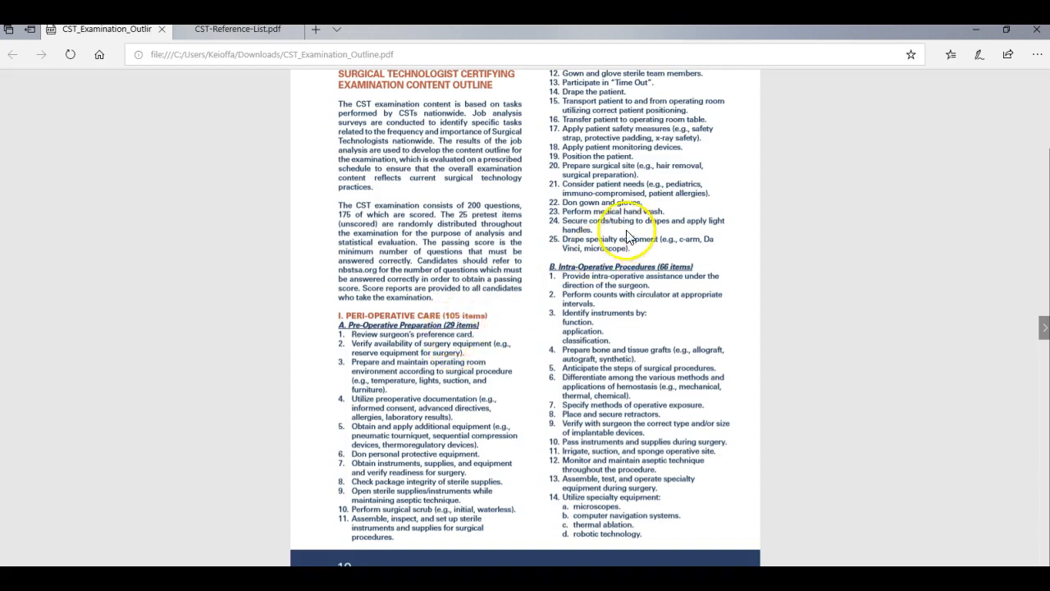
mouse_move(1047, 233)
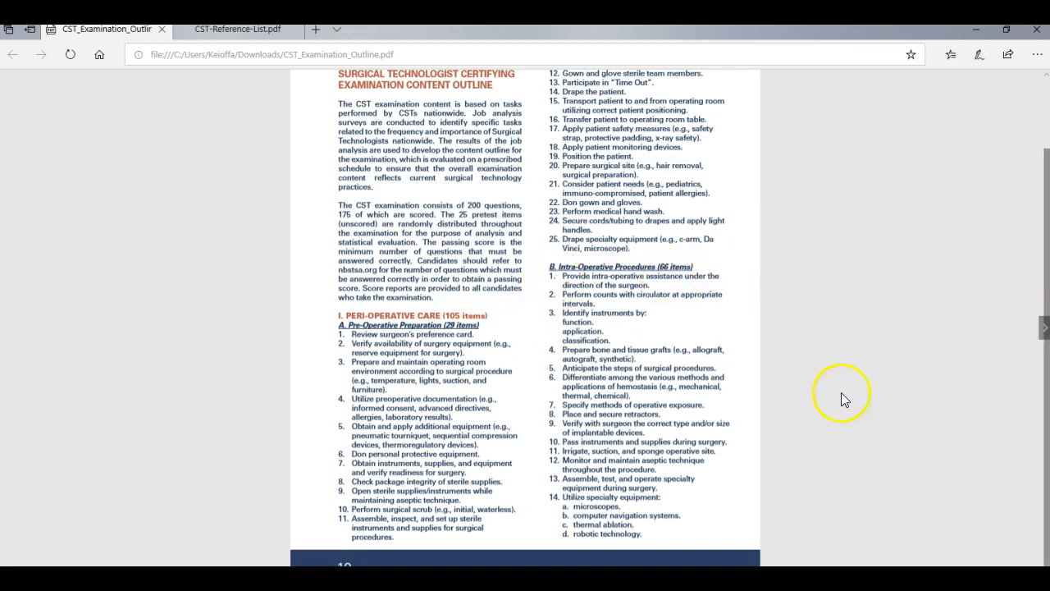
left_click(1043, 326)
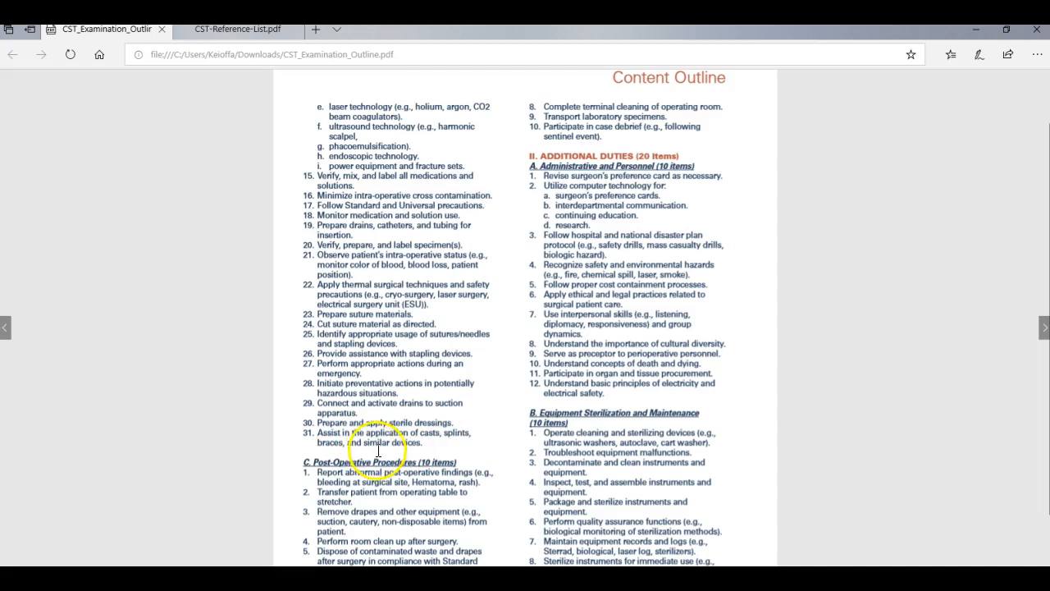
mouse_move(495, 394)
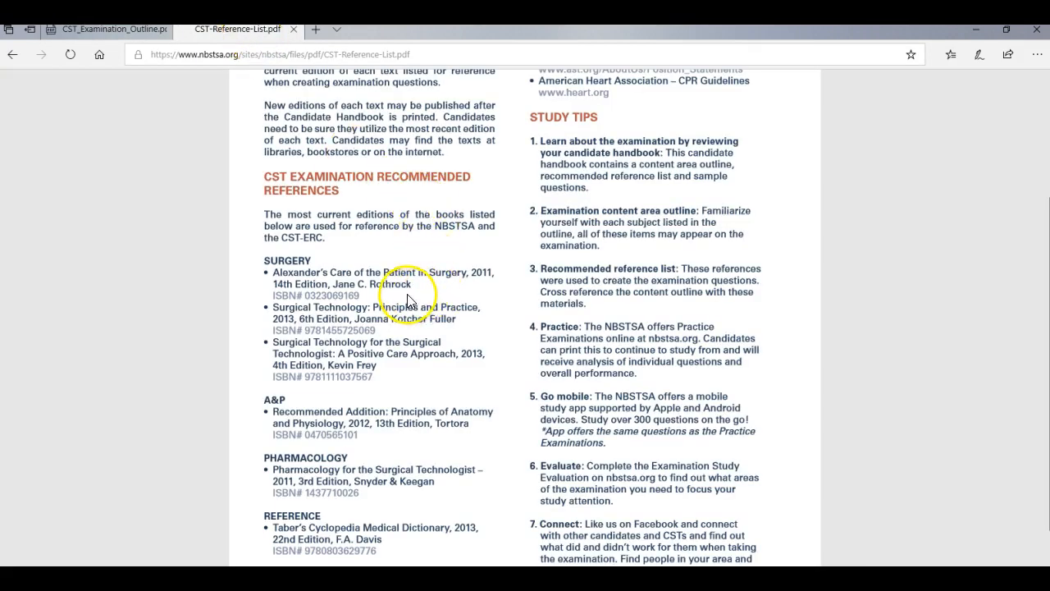
mouse_move(230, 129)
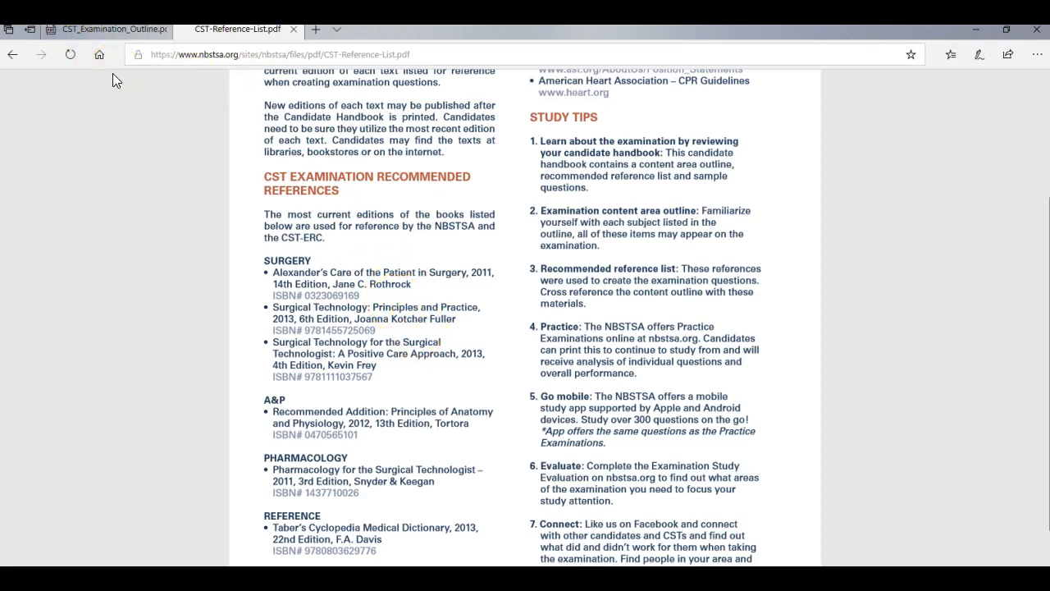
mouse_move(735, 194)
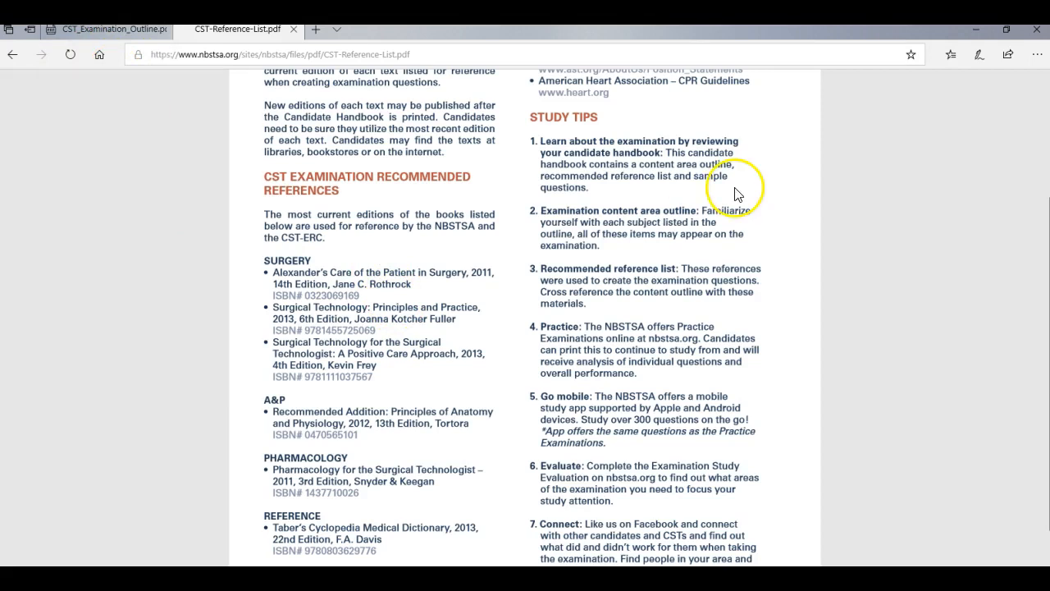
scroll("down", 3)
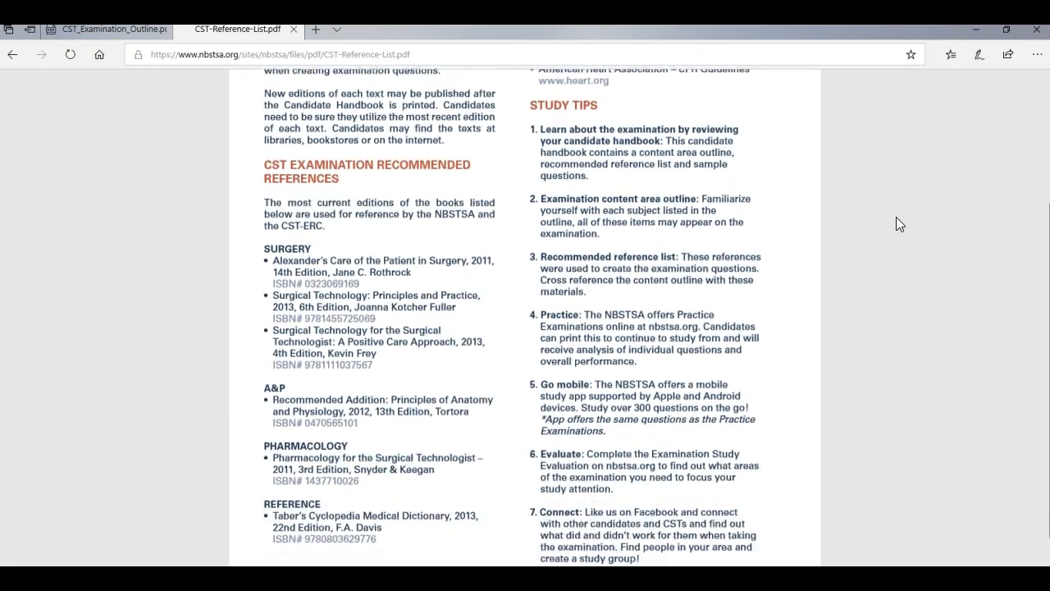
scroll("down", 3)
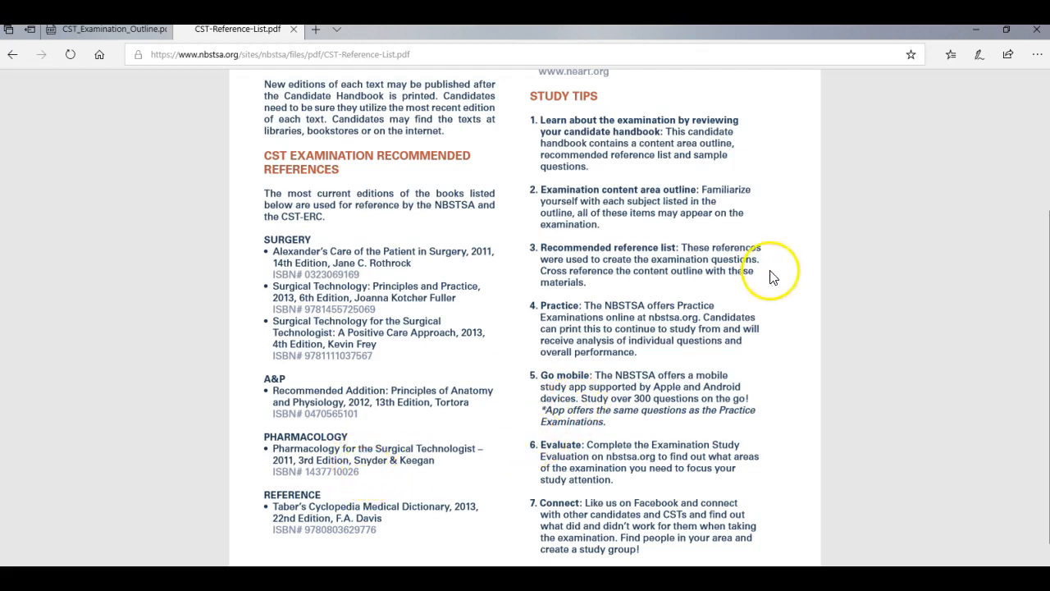
mouse_move(820, 377)
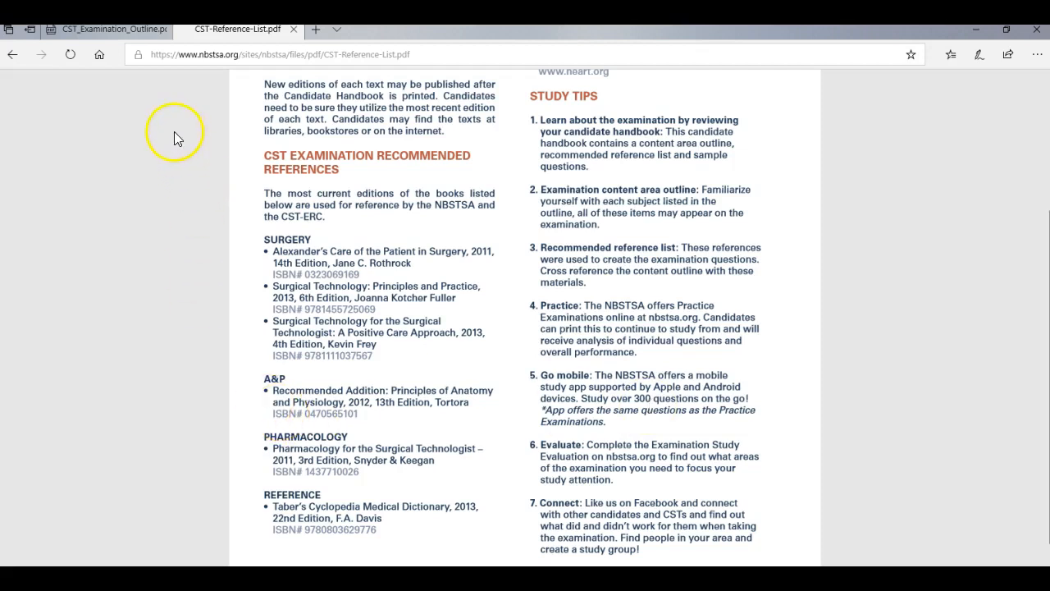
mouse_move(298, 139)
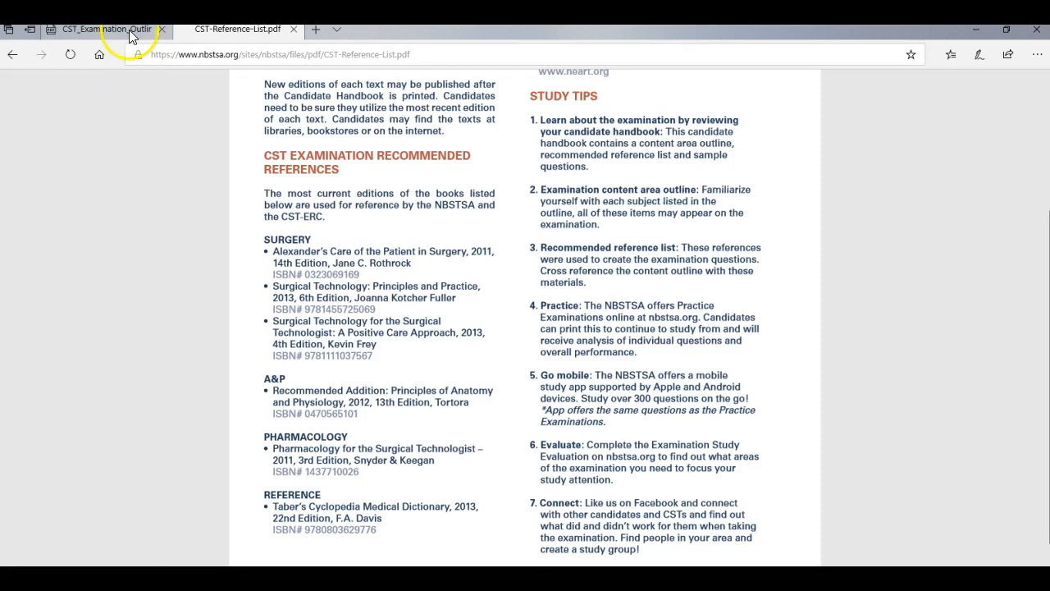
Step: Show the Content Outline page listing Additional Duties, Equipment Sterilization and Maintenance, and Basic Science
left_click(98, 29)
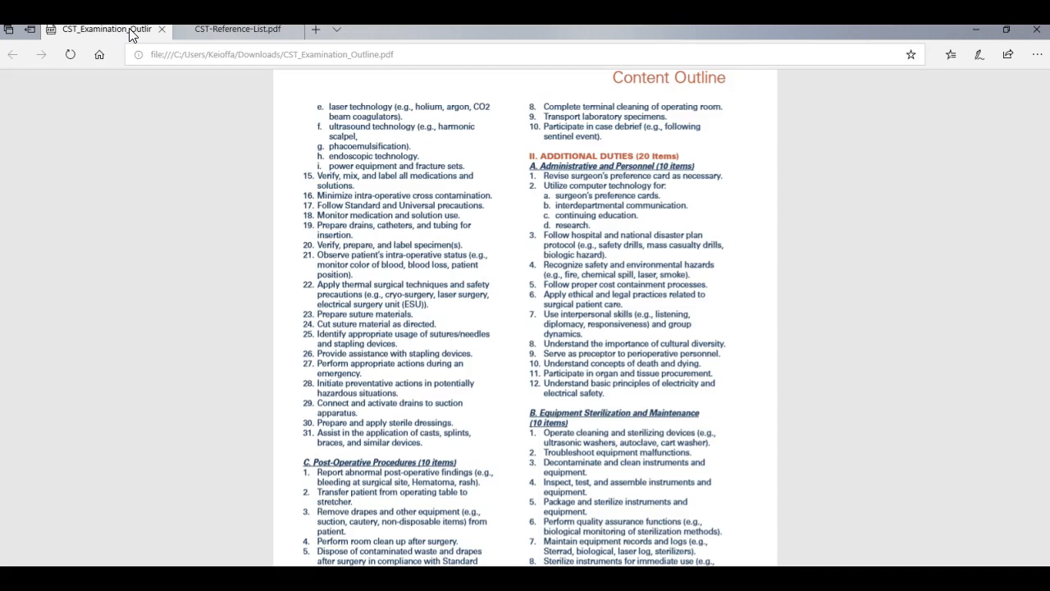
scroll("down", 3)
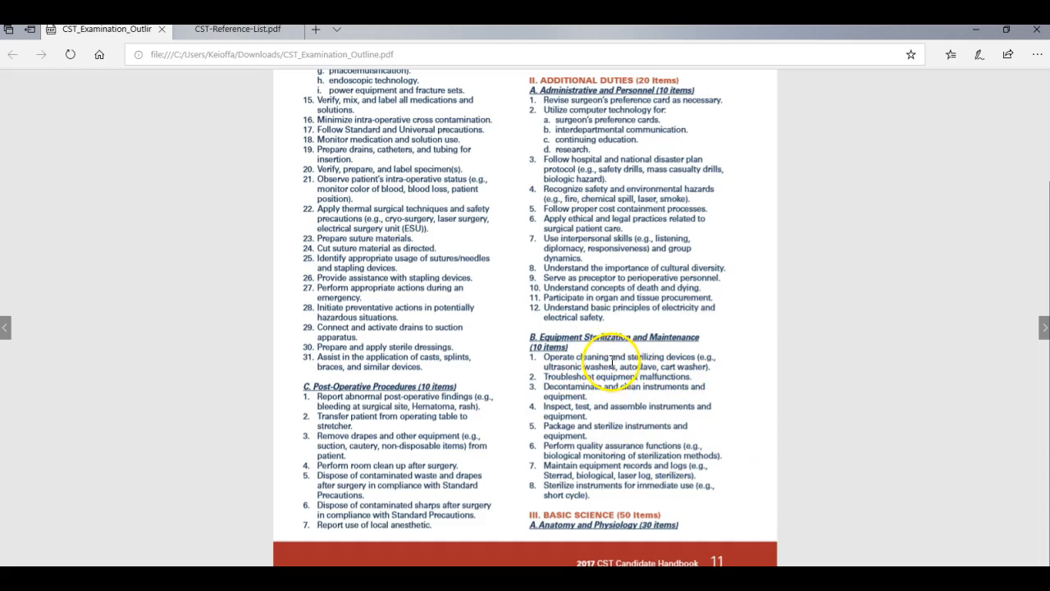
mouse_move(712, 351)
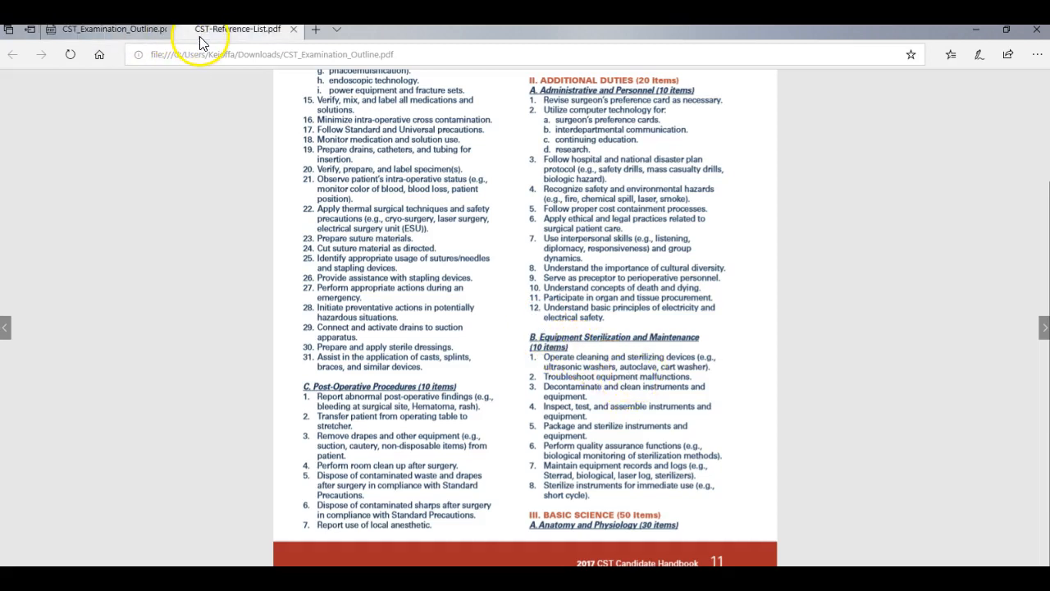
left_click(236, 29)
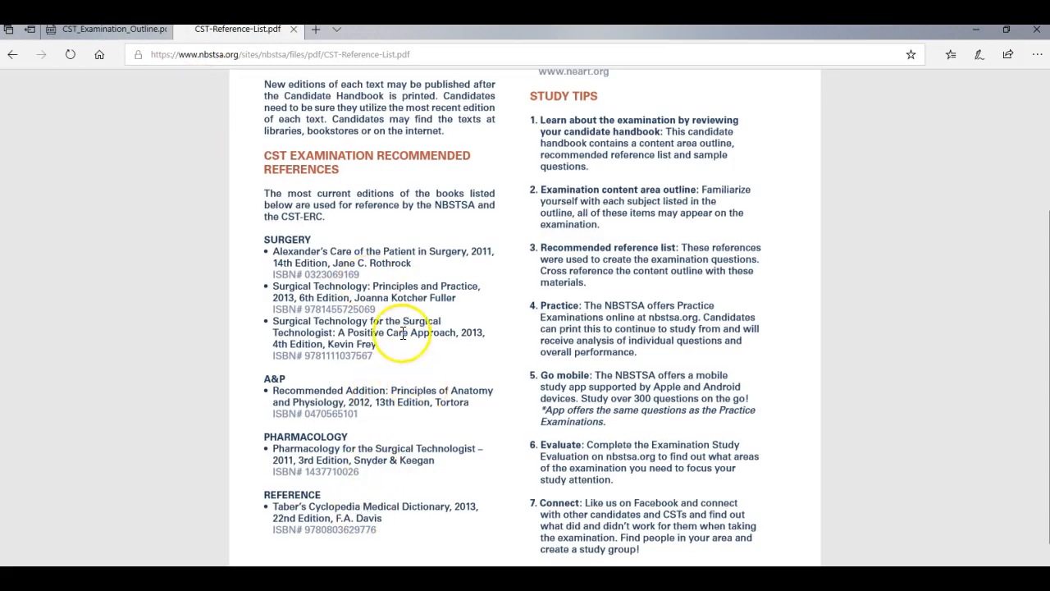
mouse_move(361, 354)
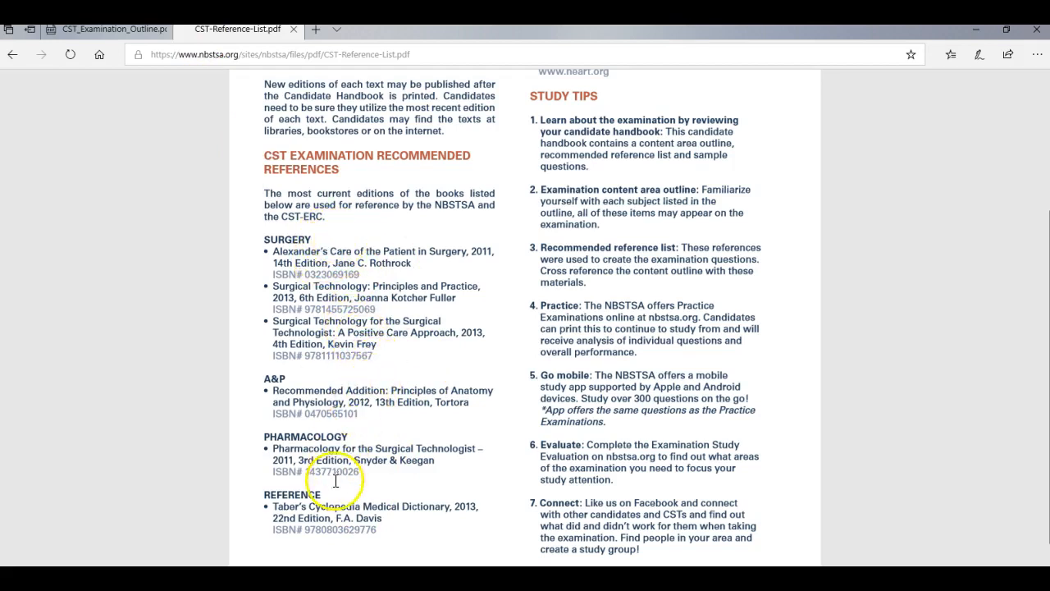
mouse_move(828, 381)
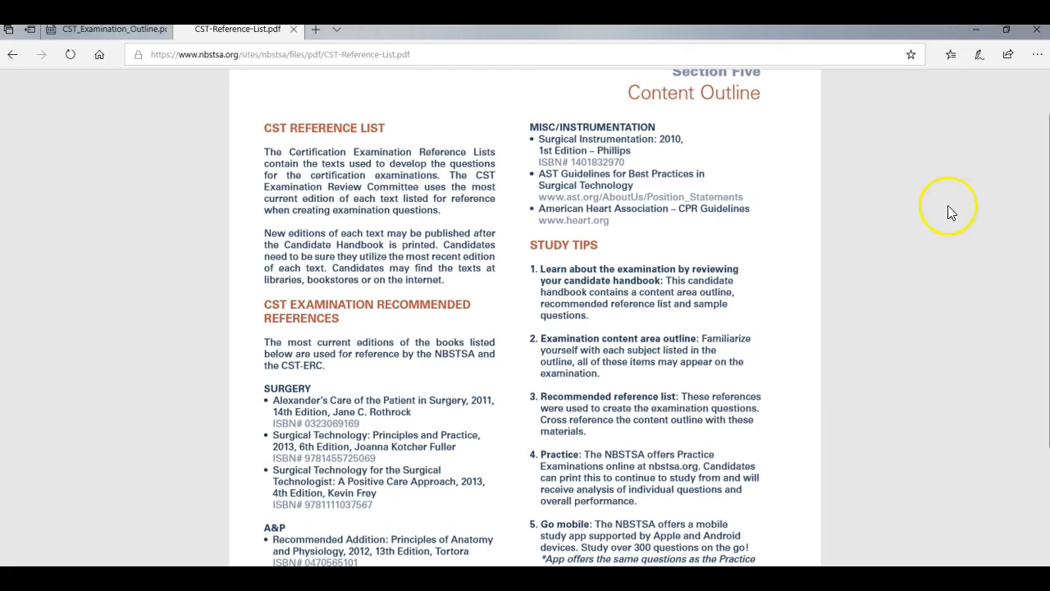
mouse_move(577, 162)
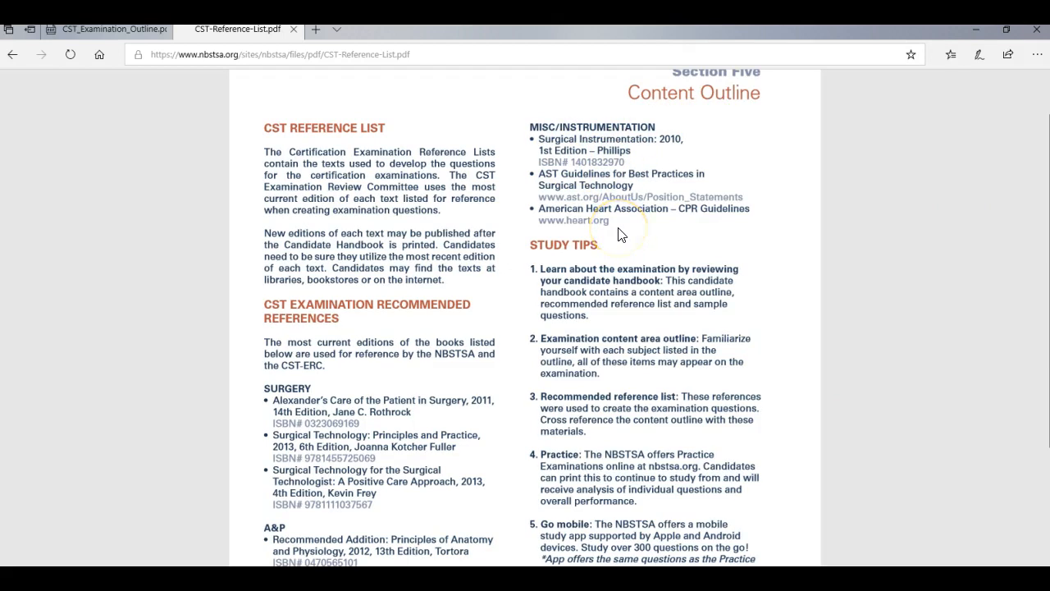
scroll("down", 3)
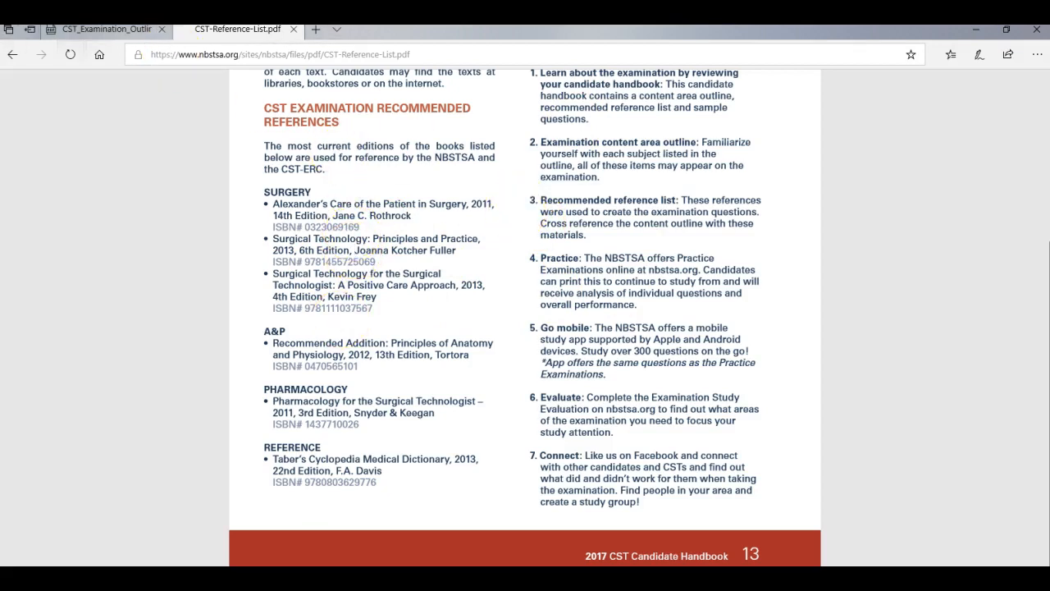
left_click(105, 29)
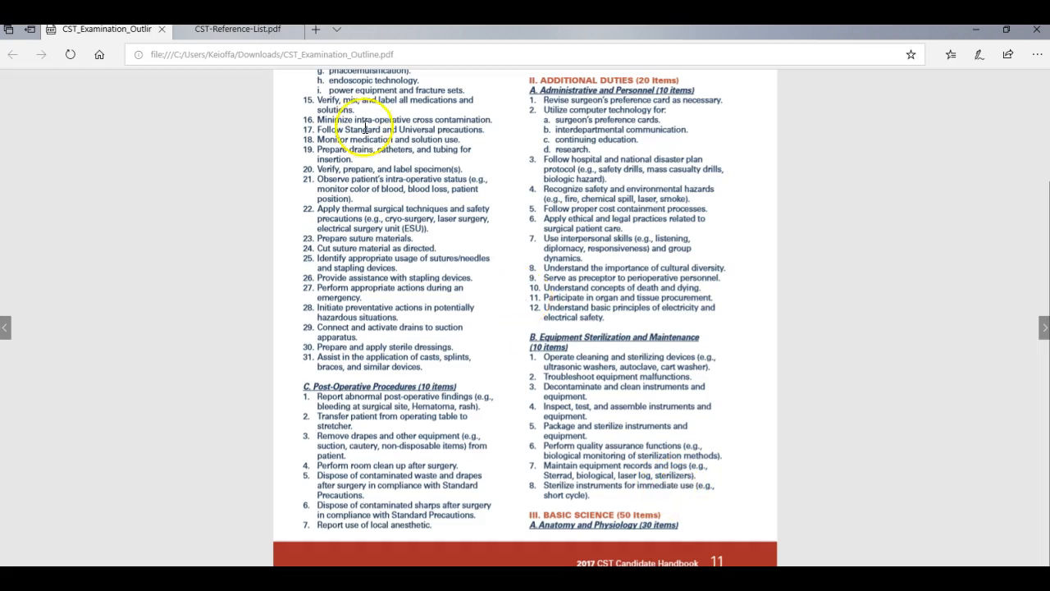
left_click(236, 30)
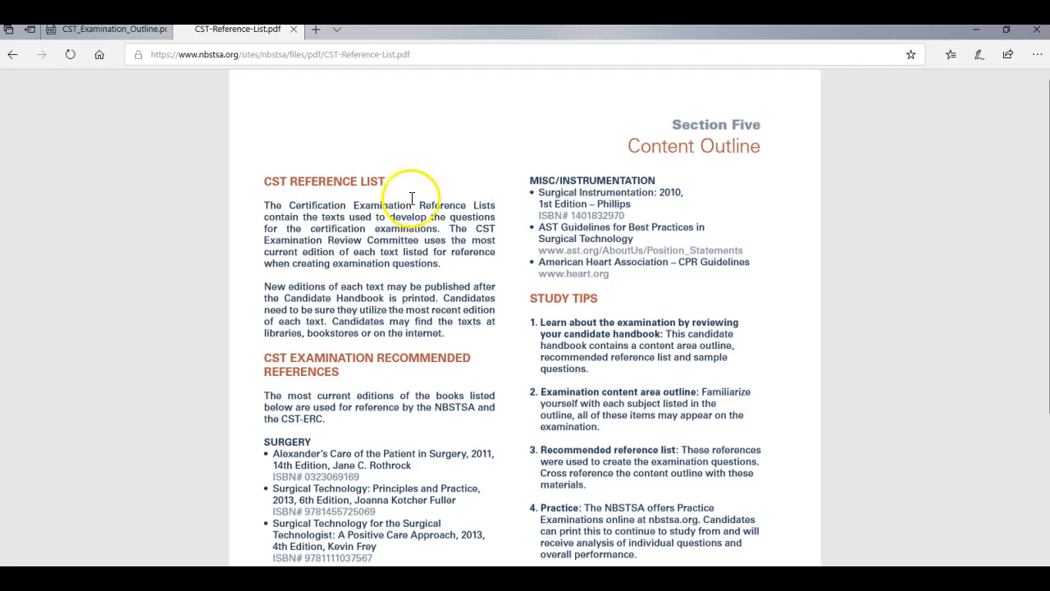
left_click(107, 29)
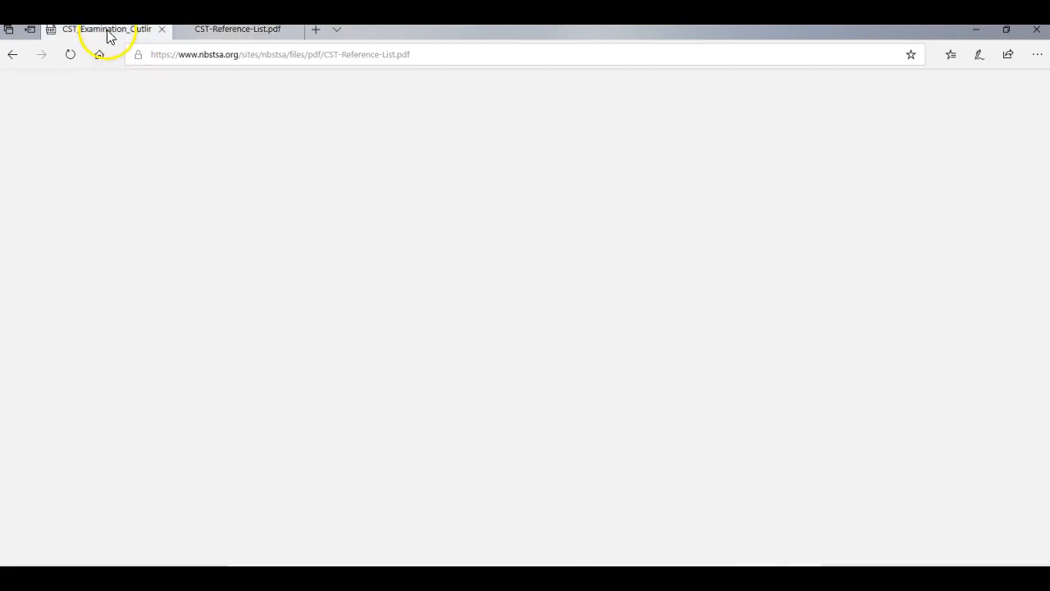
left_click(107, 30)
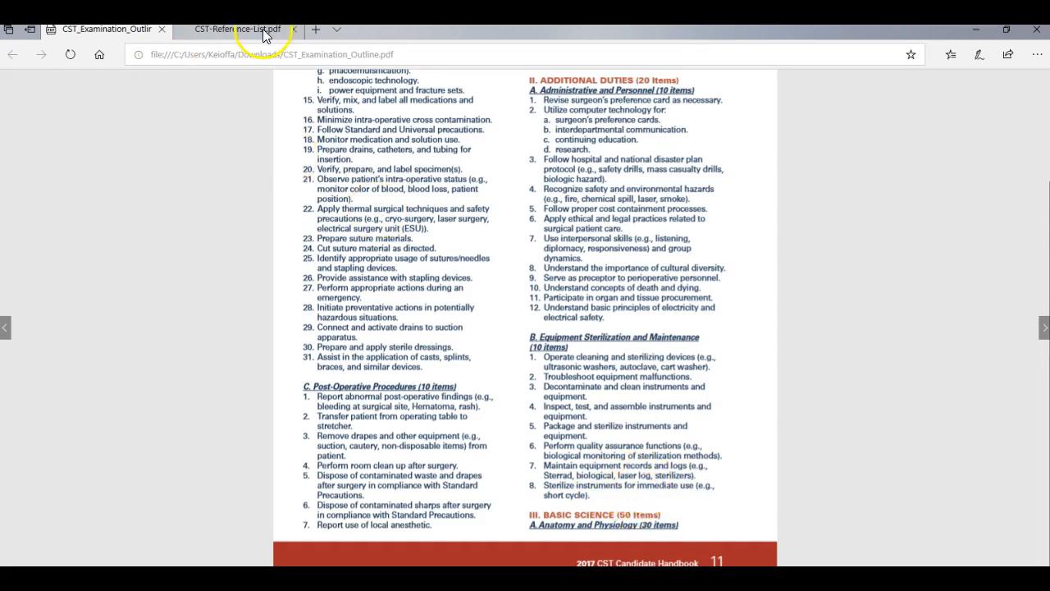
mouse_move(575, 491)
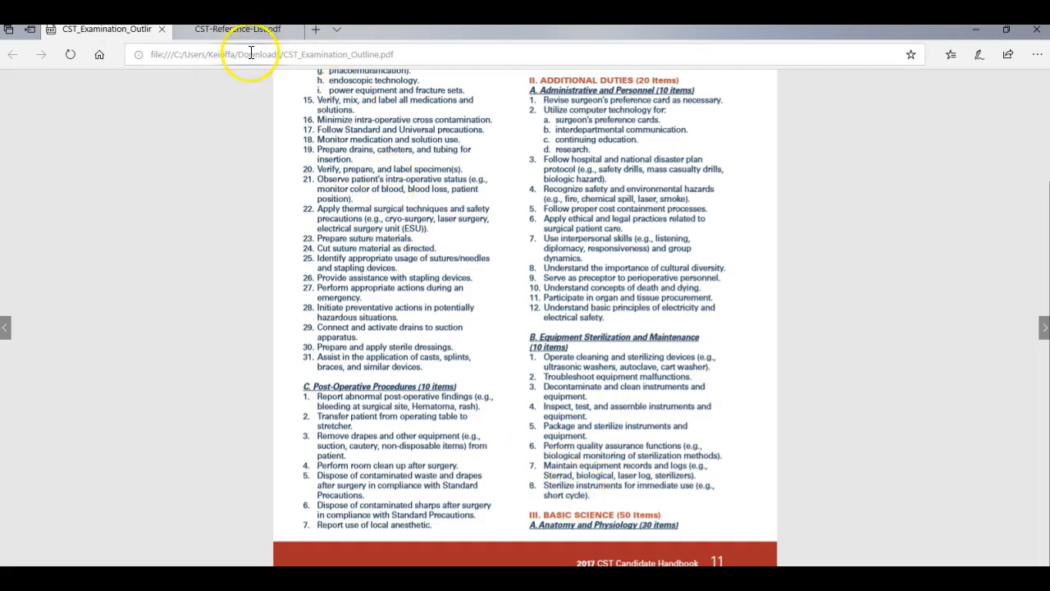
left_click(236, 29)
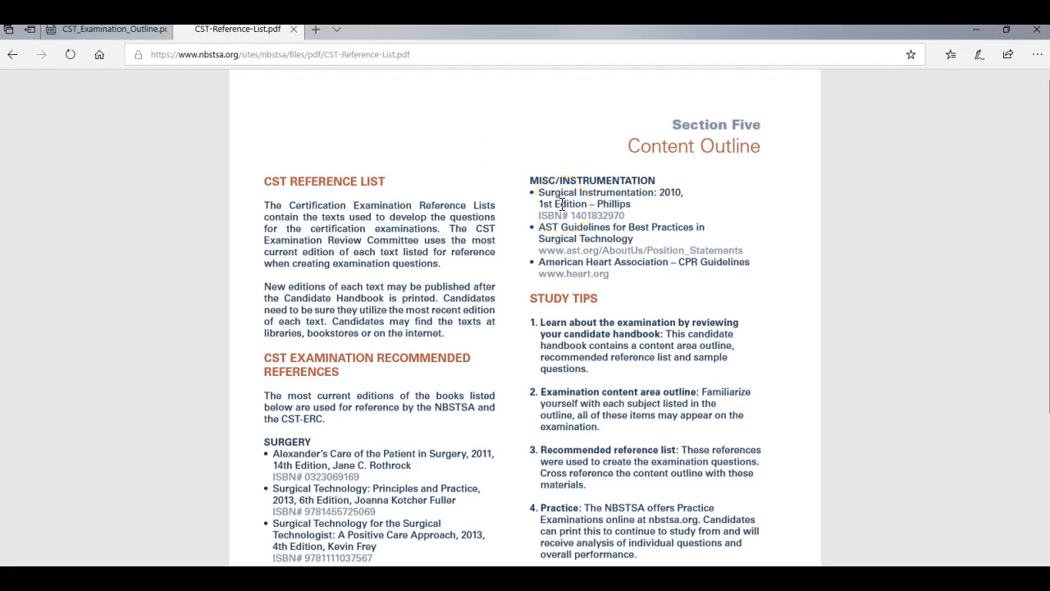
scroll("down", 3)
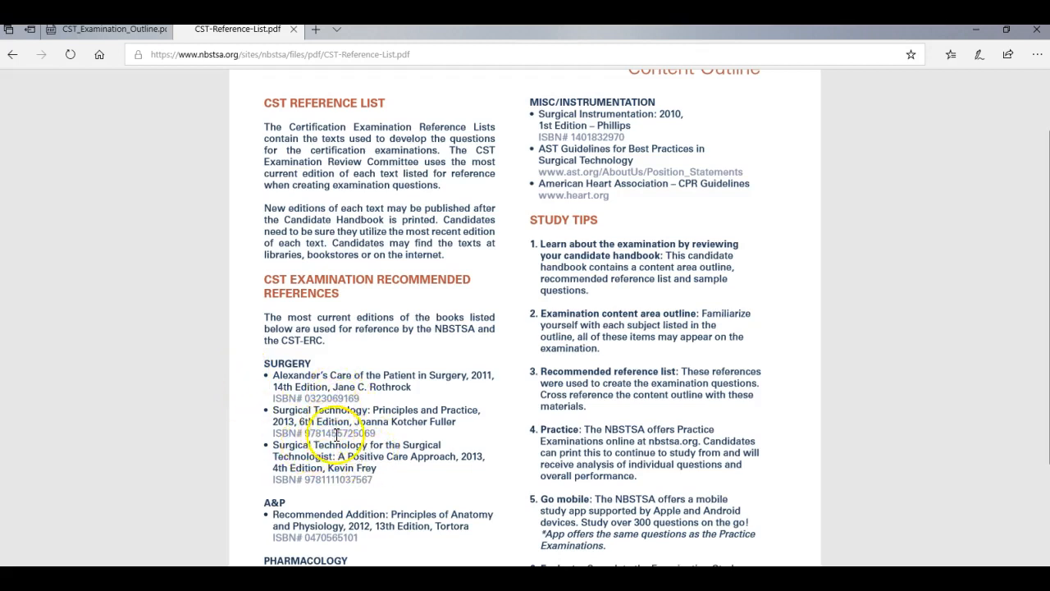
left_click(95, 29)
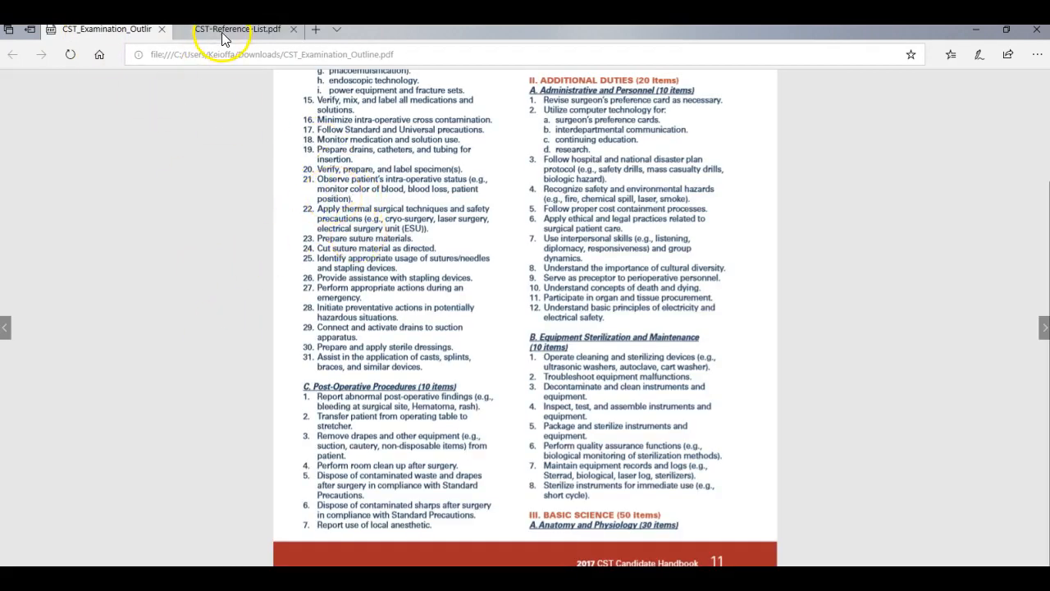
left_click(238, 29)
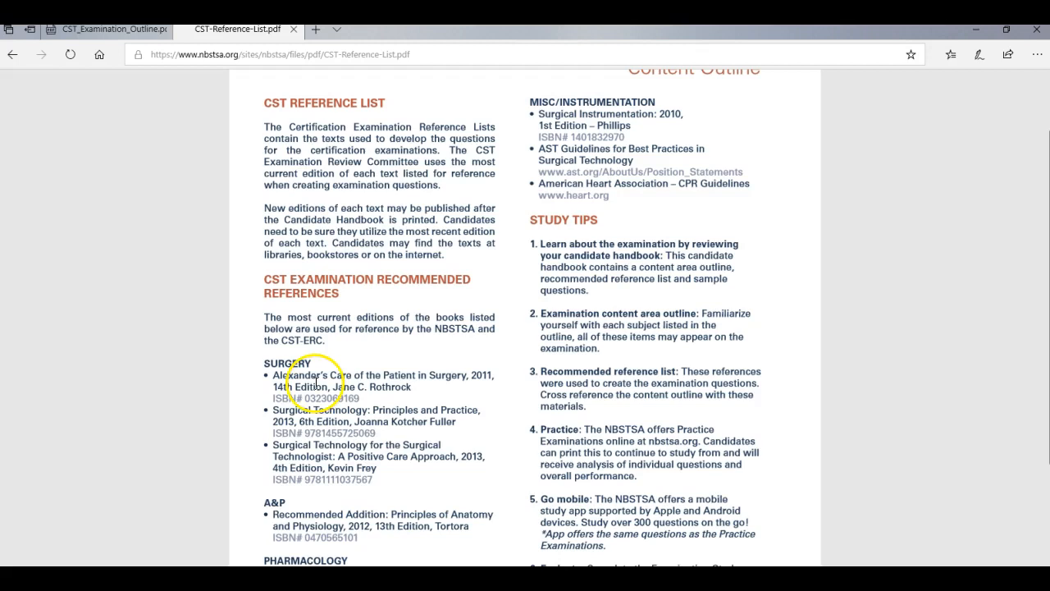
mouse_move(331, 365)
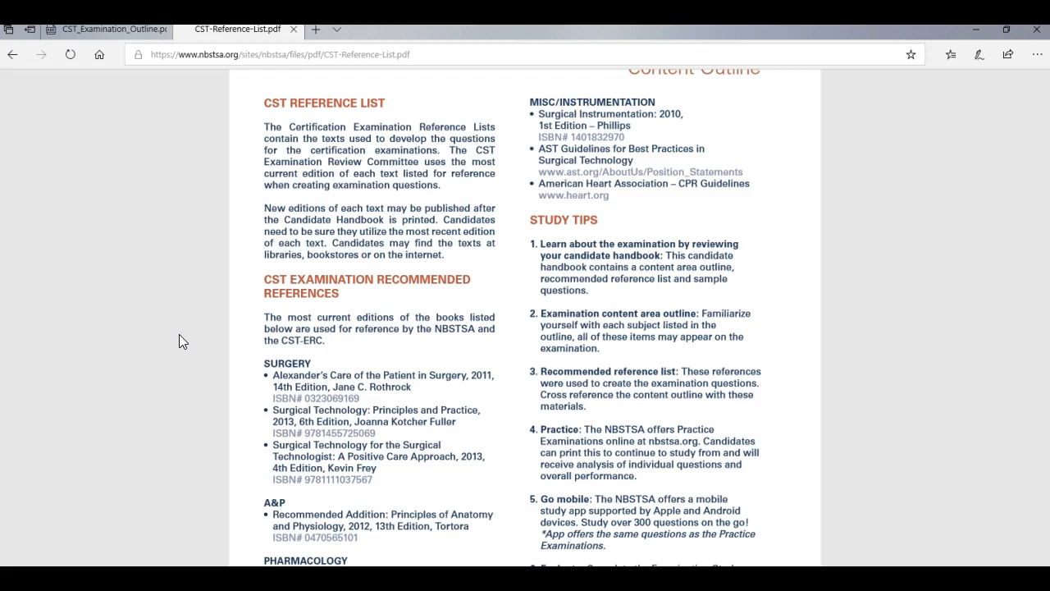
left_click(109, 357)
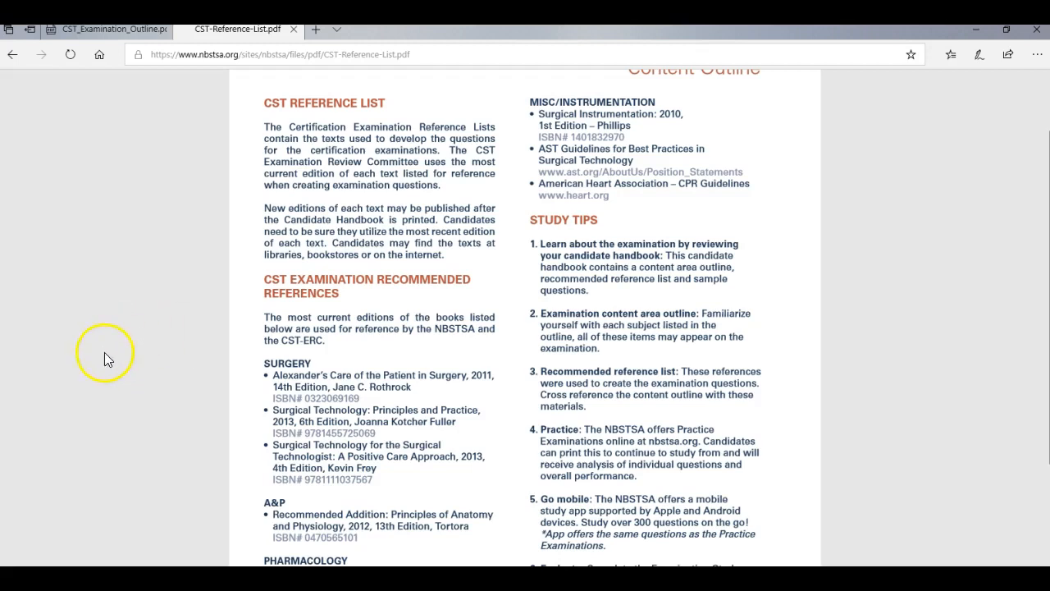
mouse_move(174, 392)
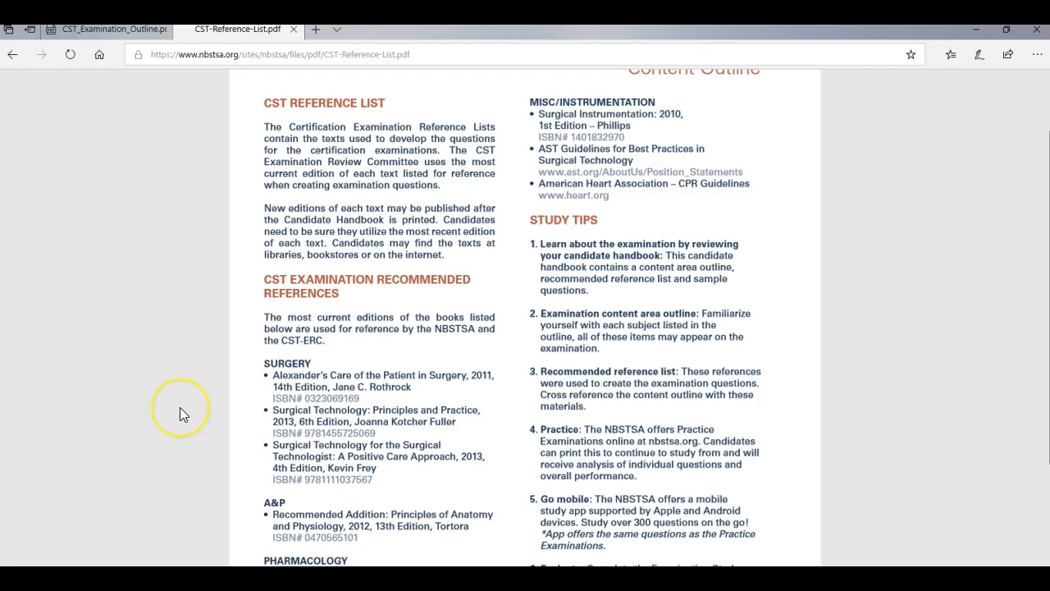
mouse_move(180, 413)
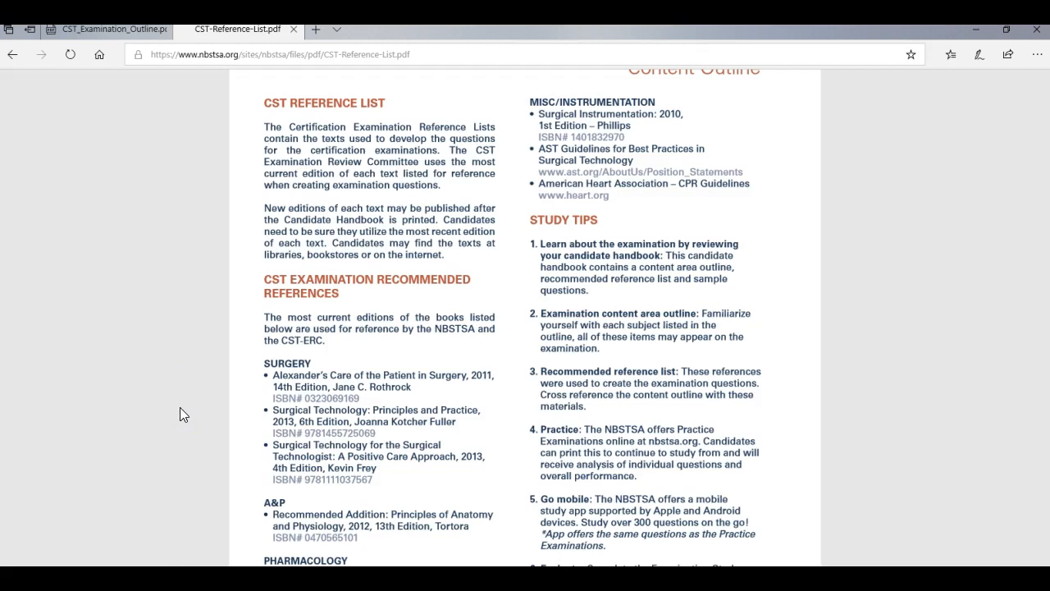
mouse_move(227, 346)
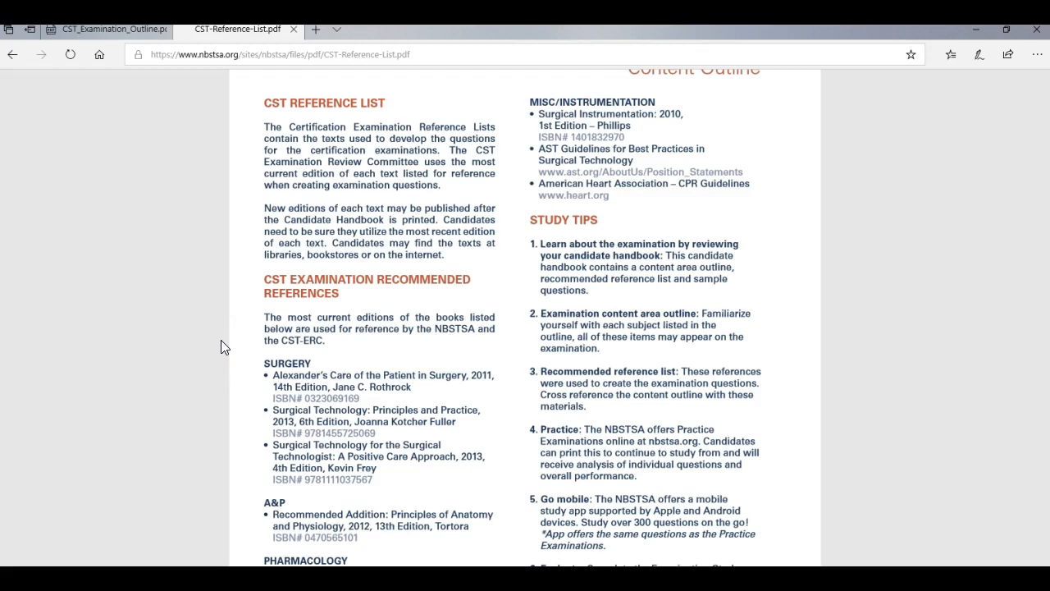
mouse_move(203, 273)
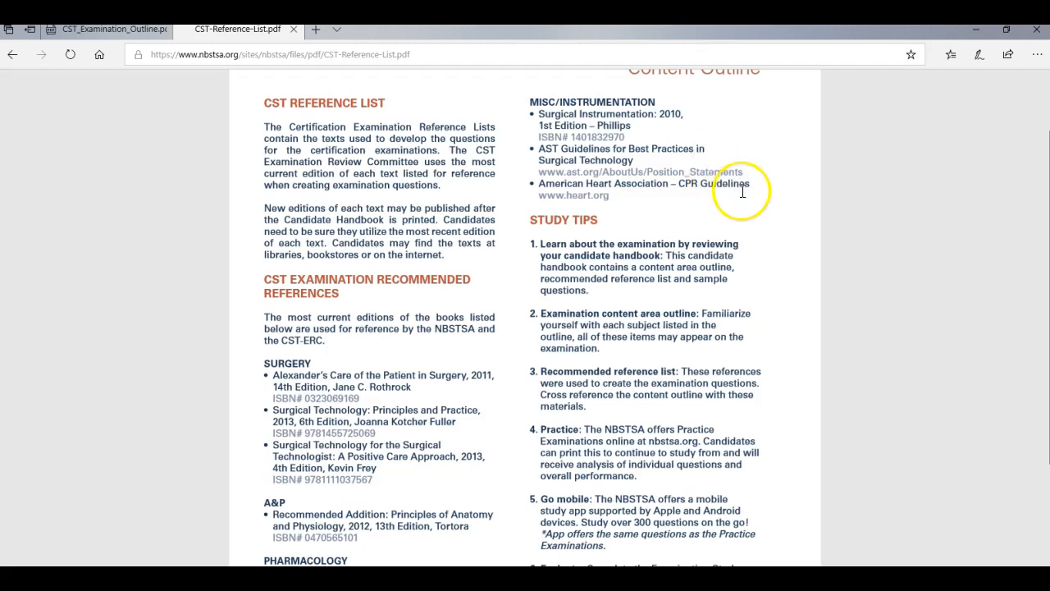
mouse_move(400, 367)
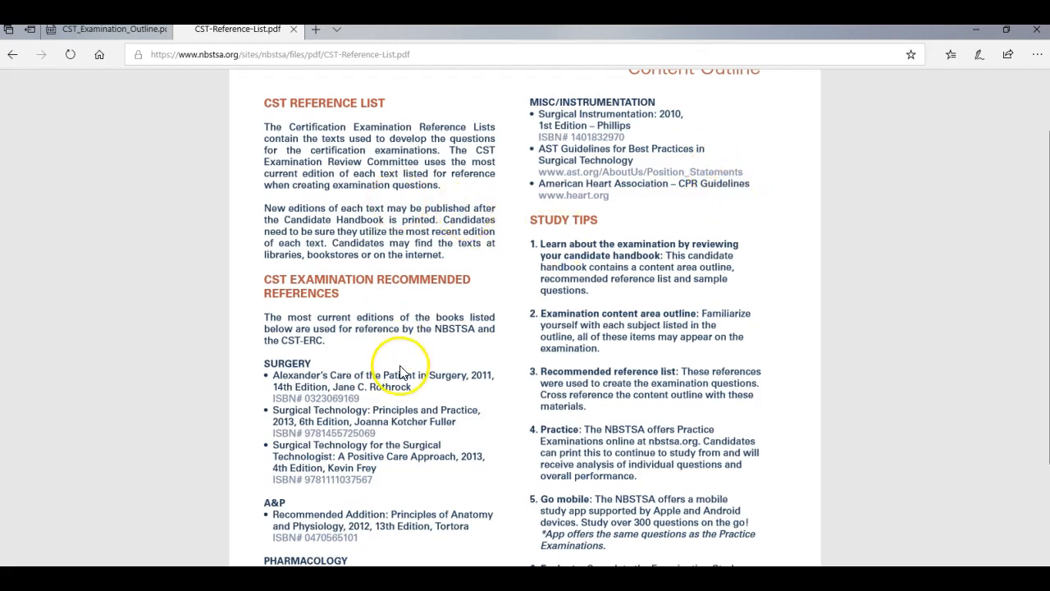
mouse_move(172, 413)
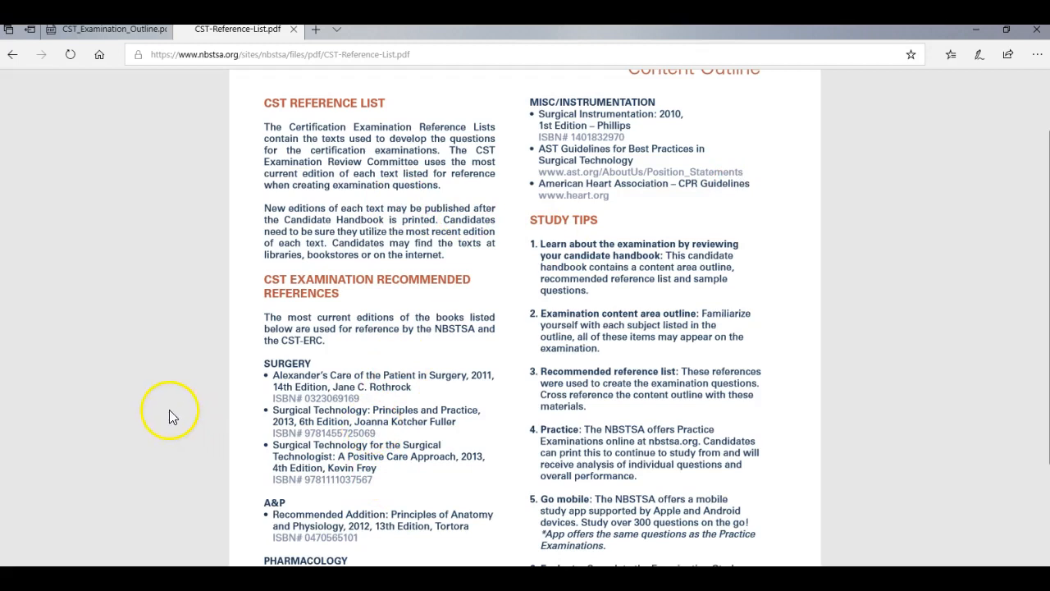